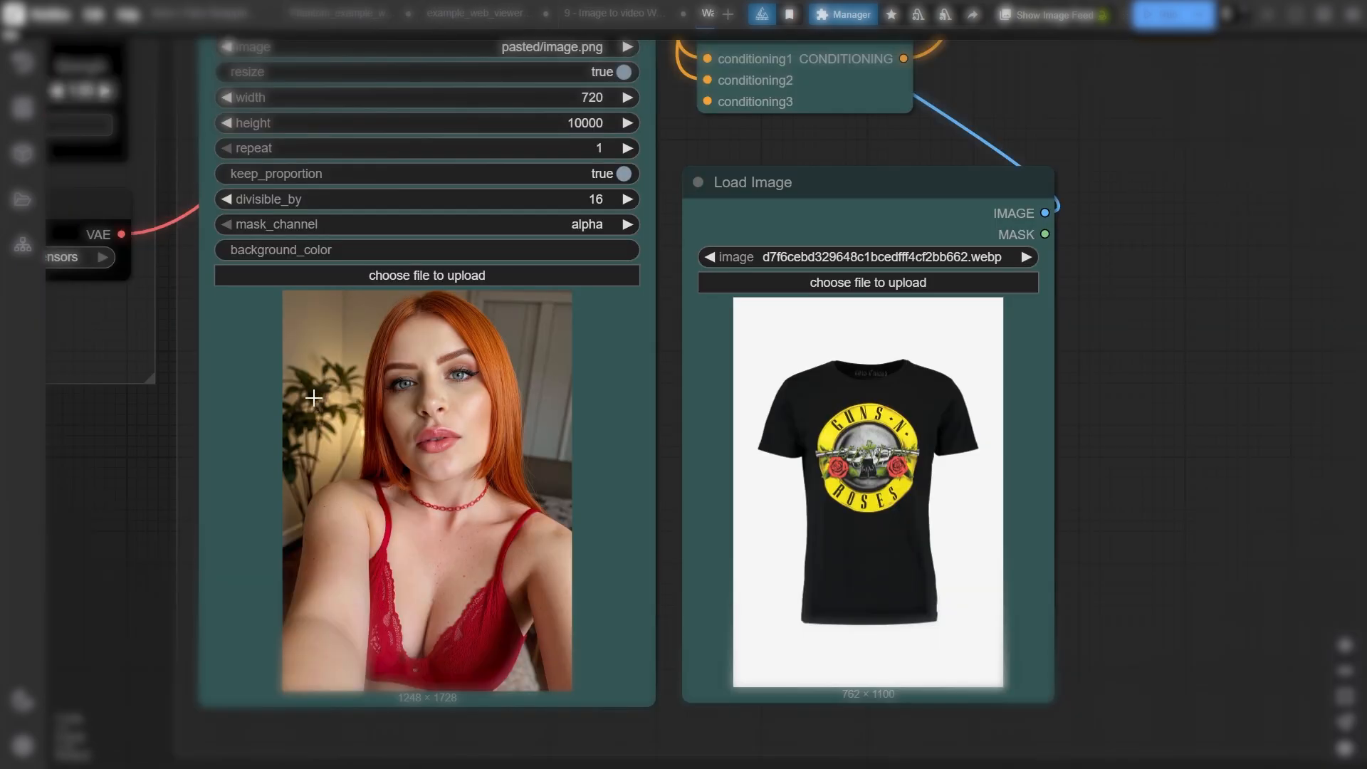
mouse_move(308, 411)
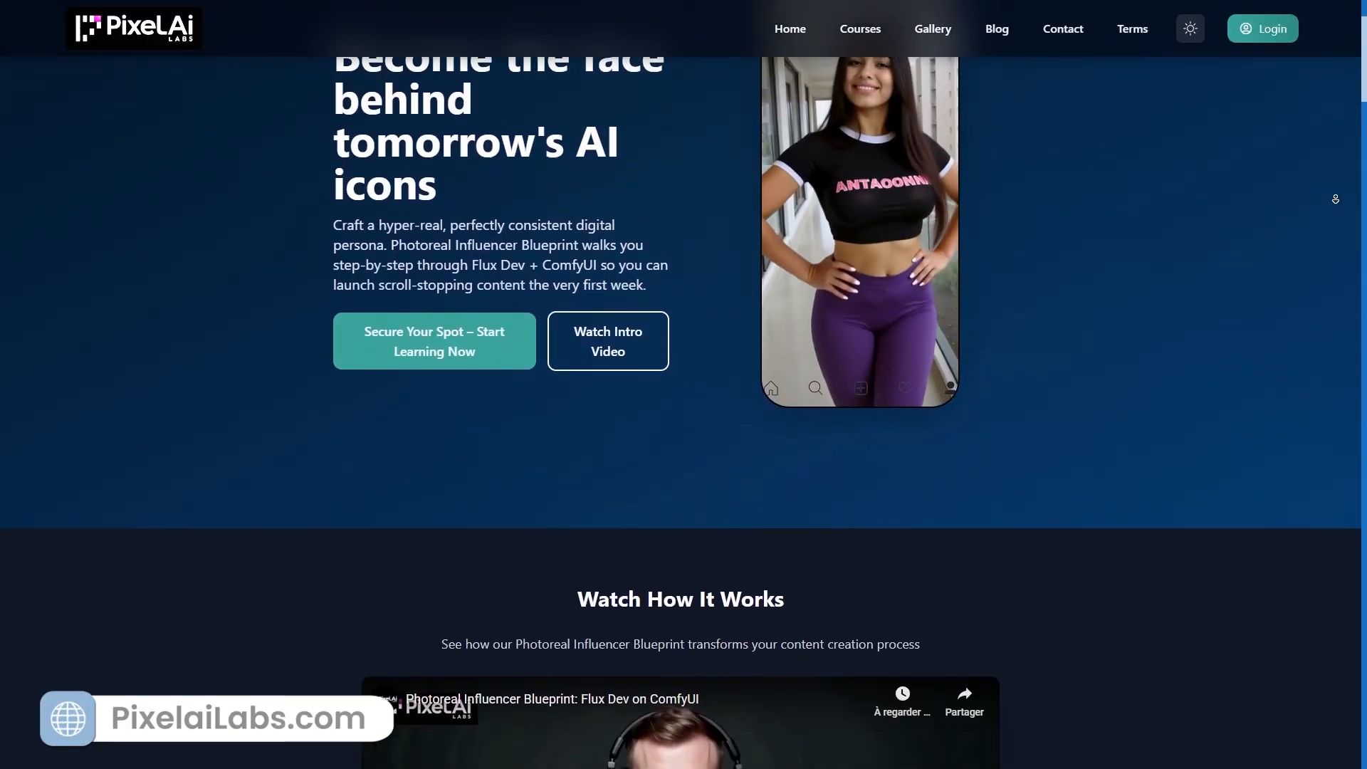
- Scroll down the PixelAiLabs landing page past the video and course showcase
scroll("down", 3)
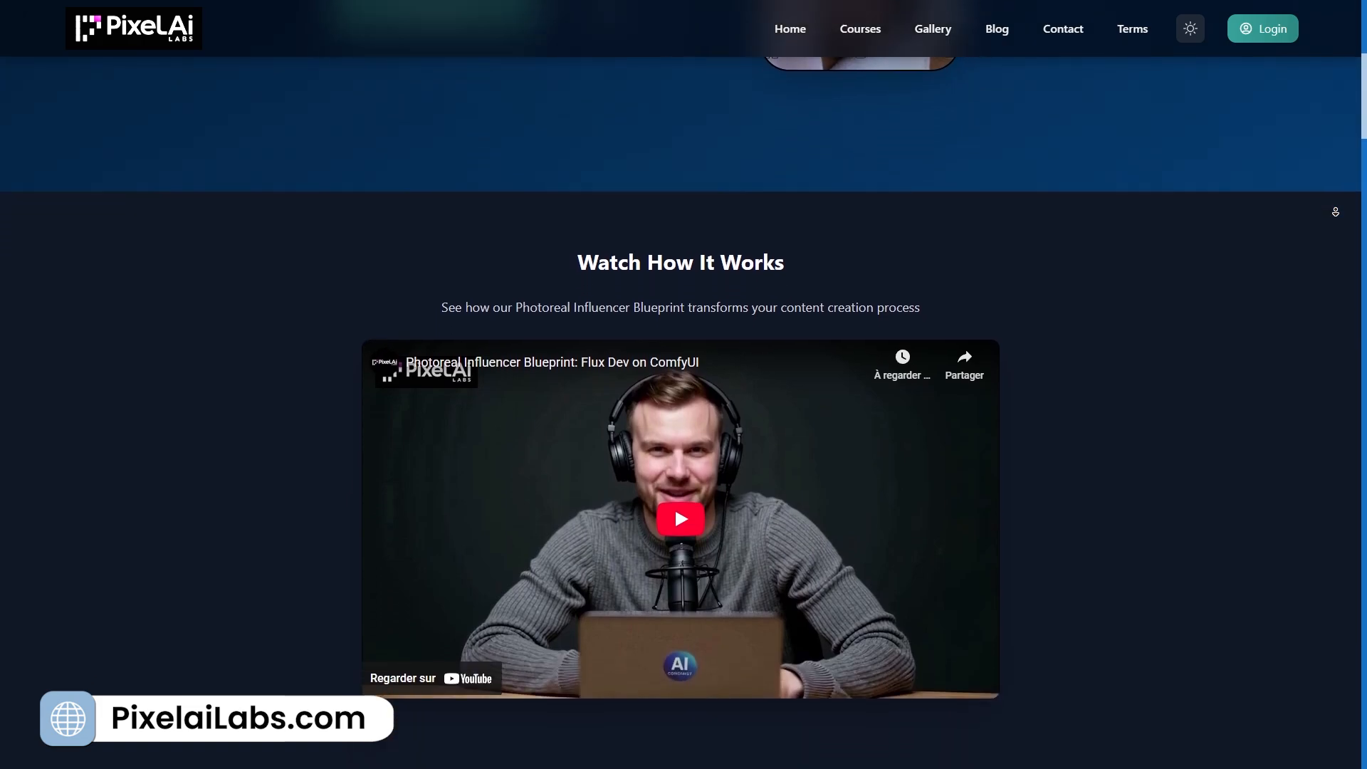
scroll("down", 3)
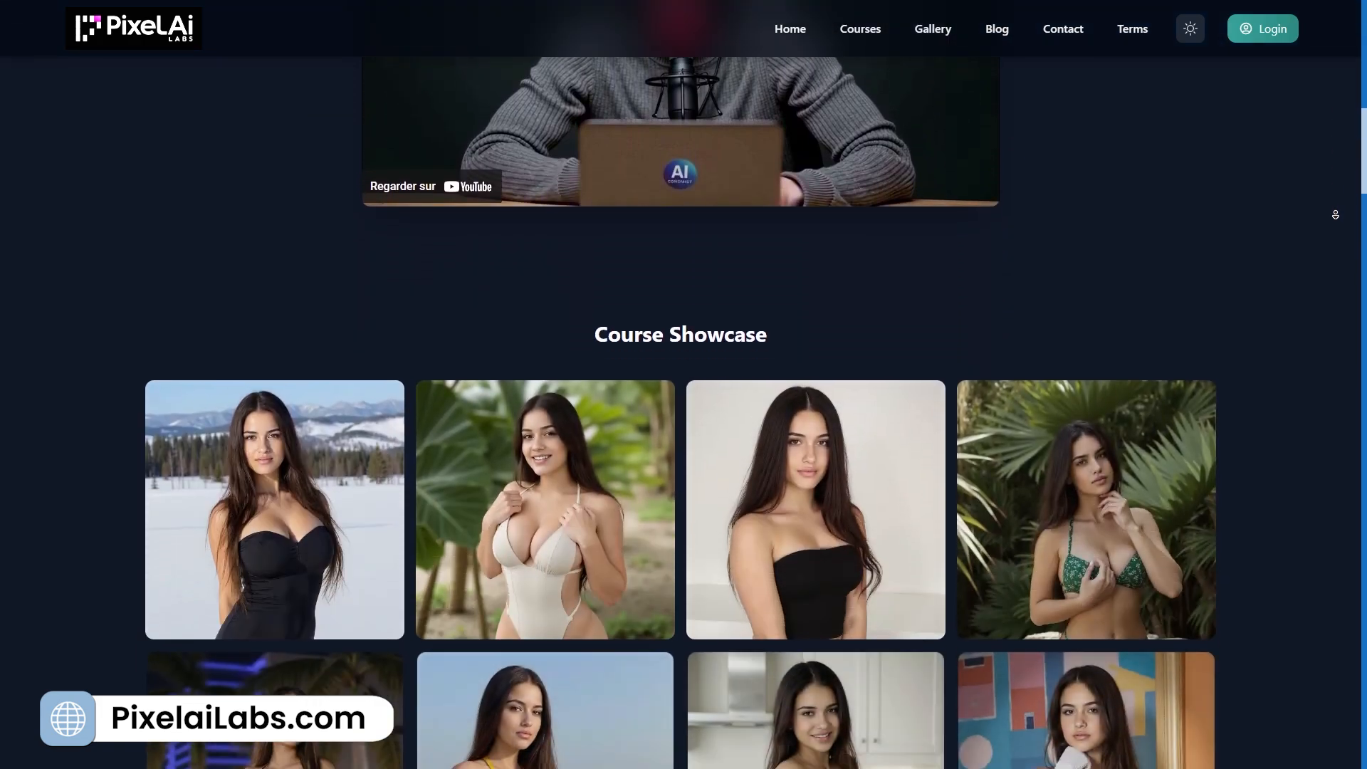
scroll("down", 3)
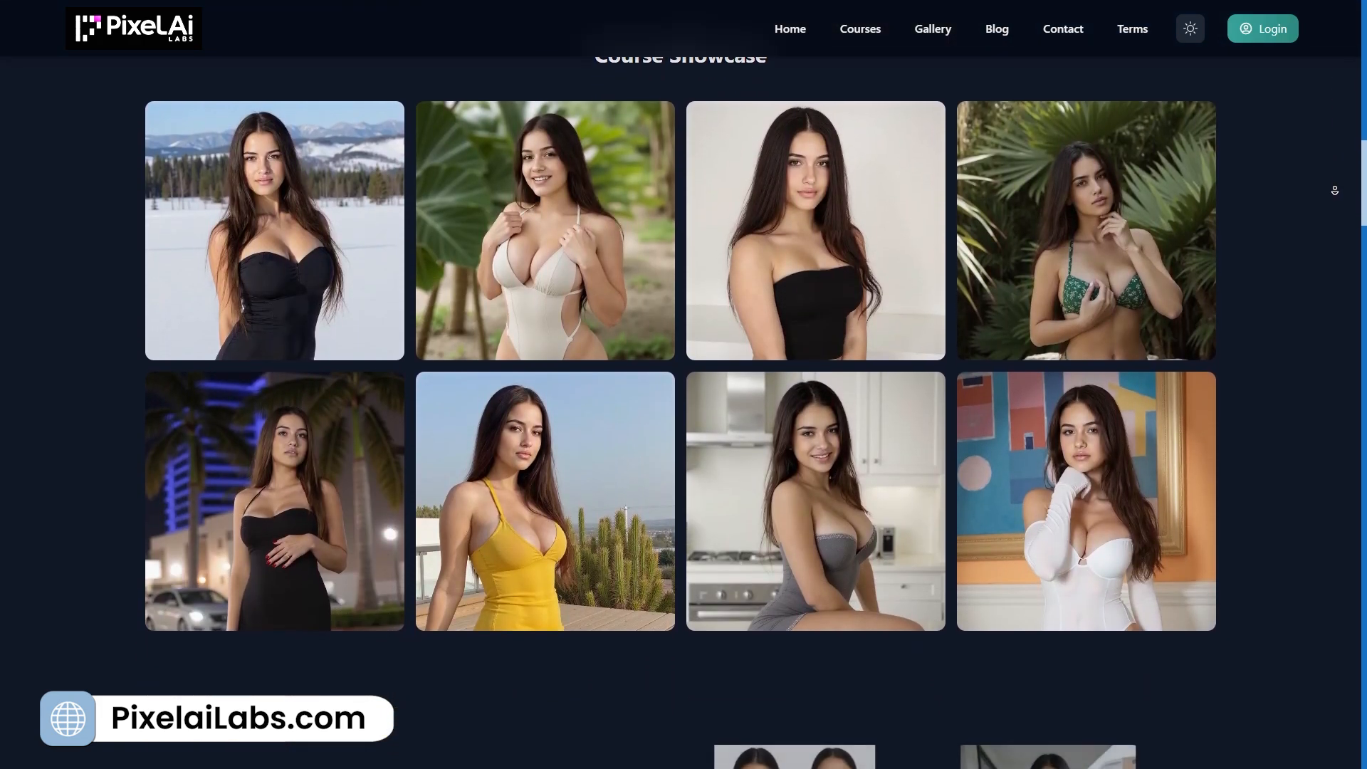
scroll("down", 3)
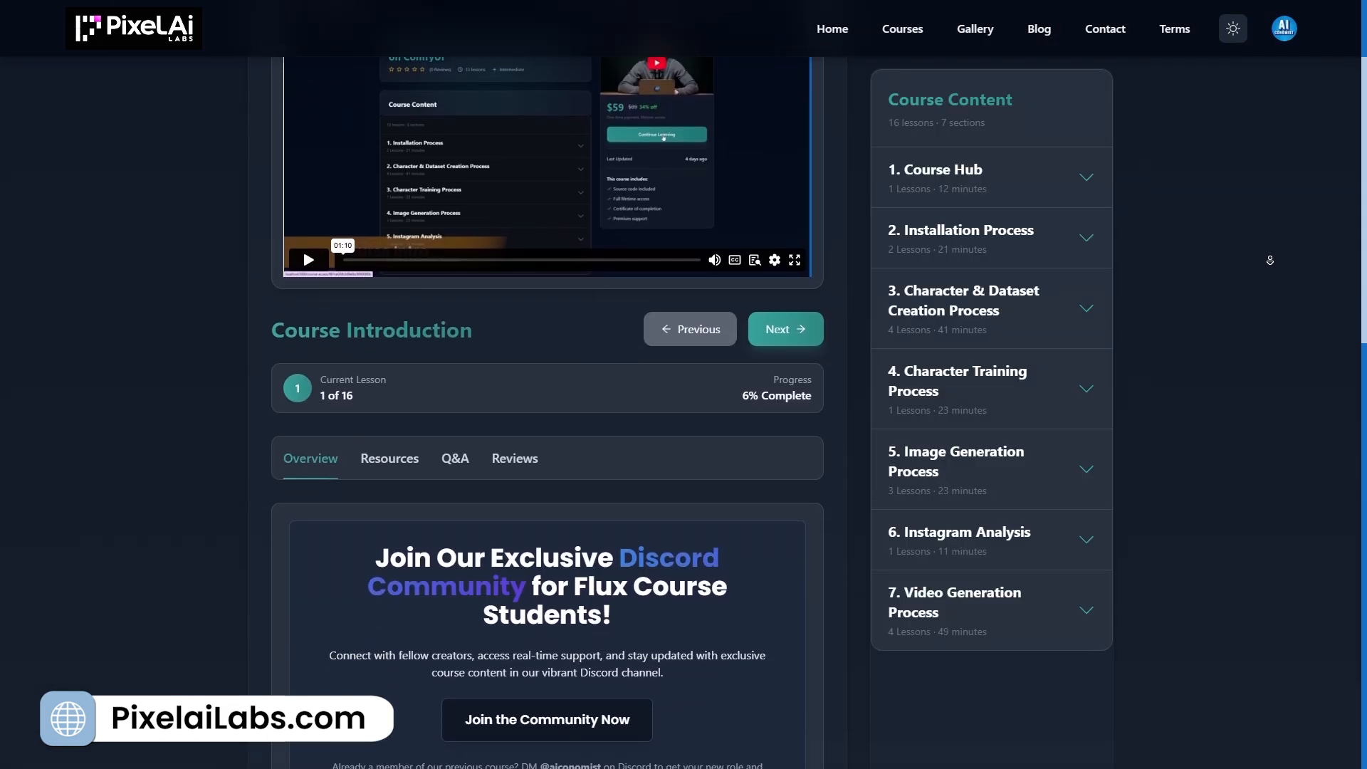
scroll("down", 3)
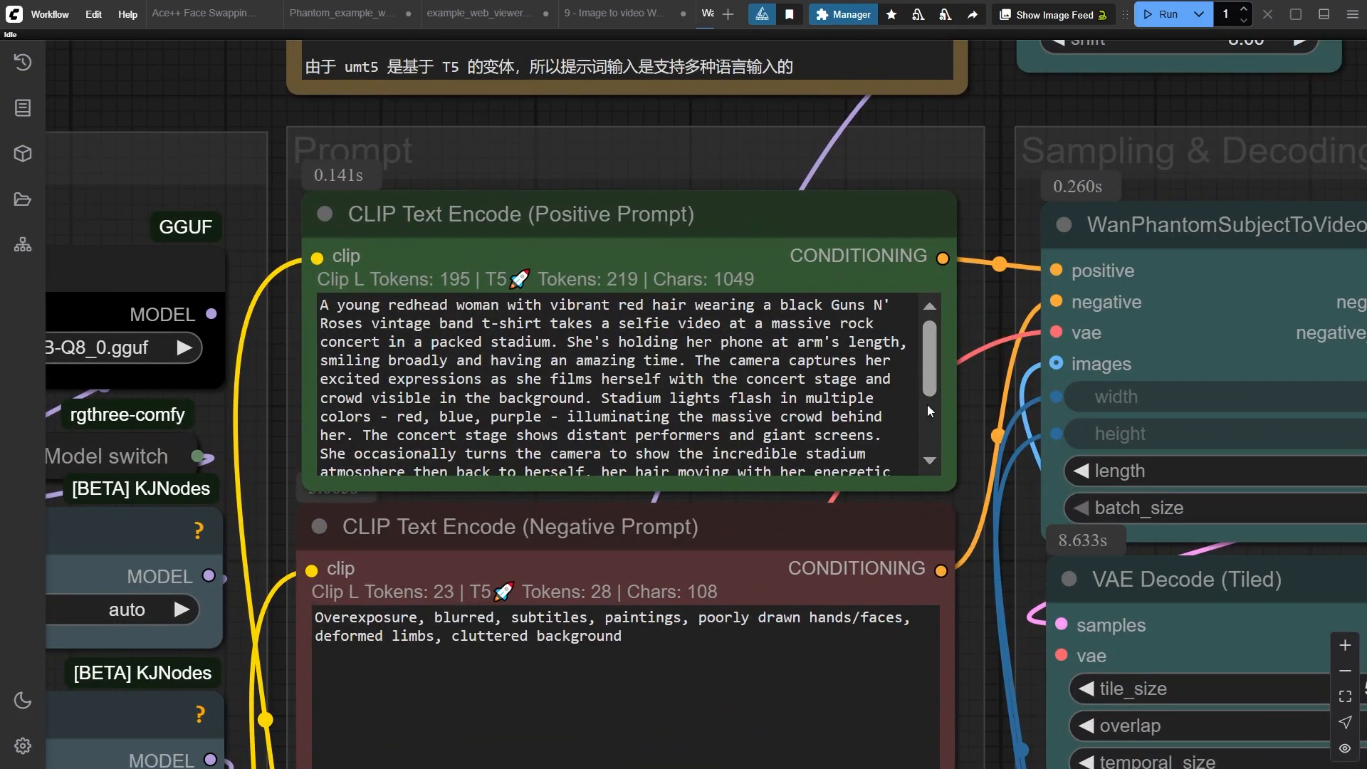
mouse_move(932, 419)
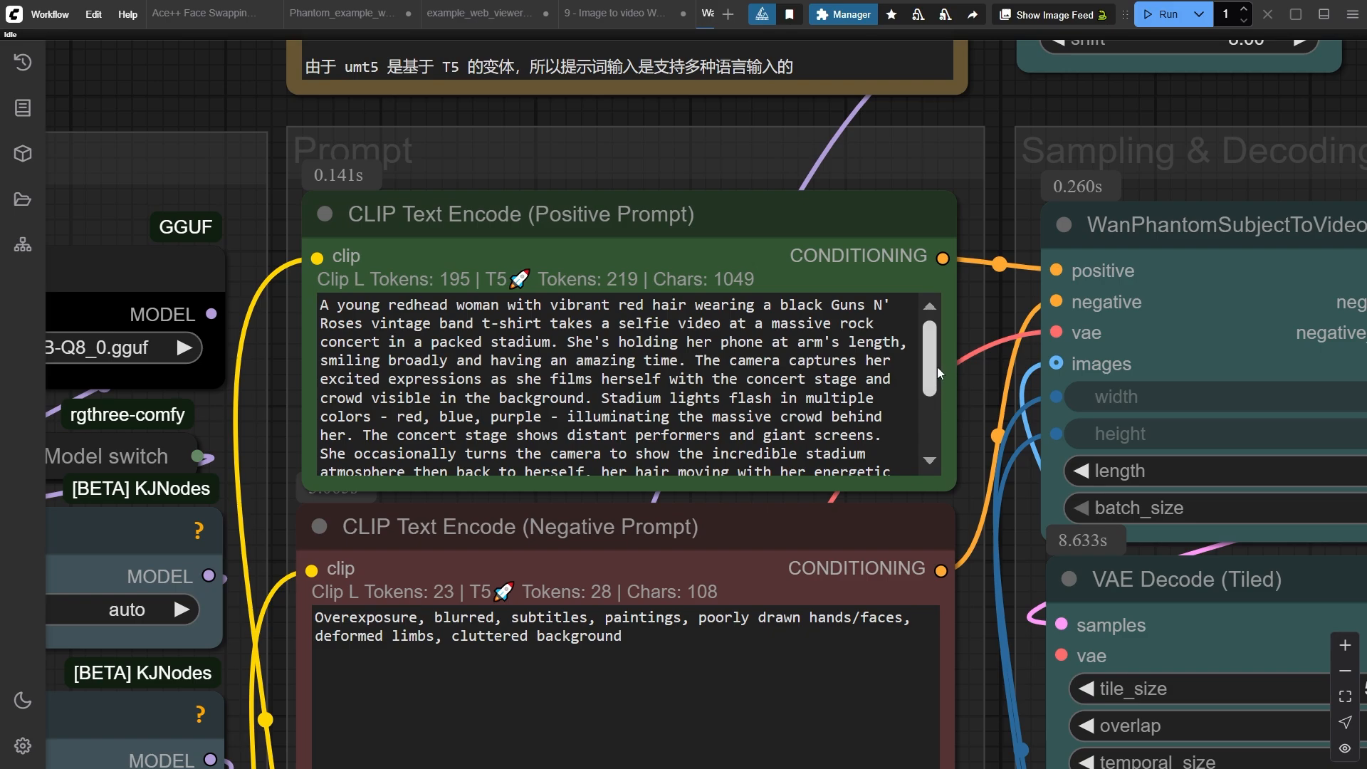
scroll("down", 3)
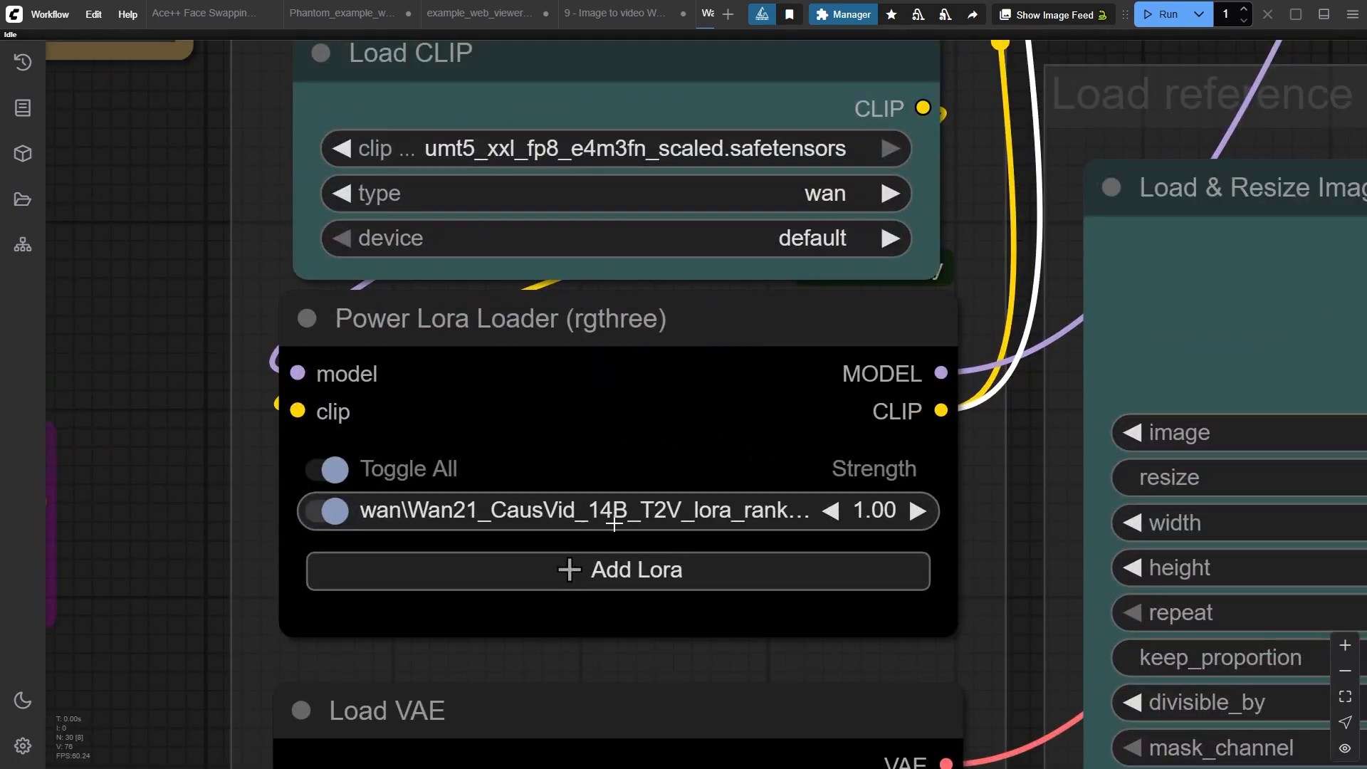
mouse_move(674, 521)
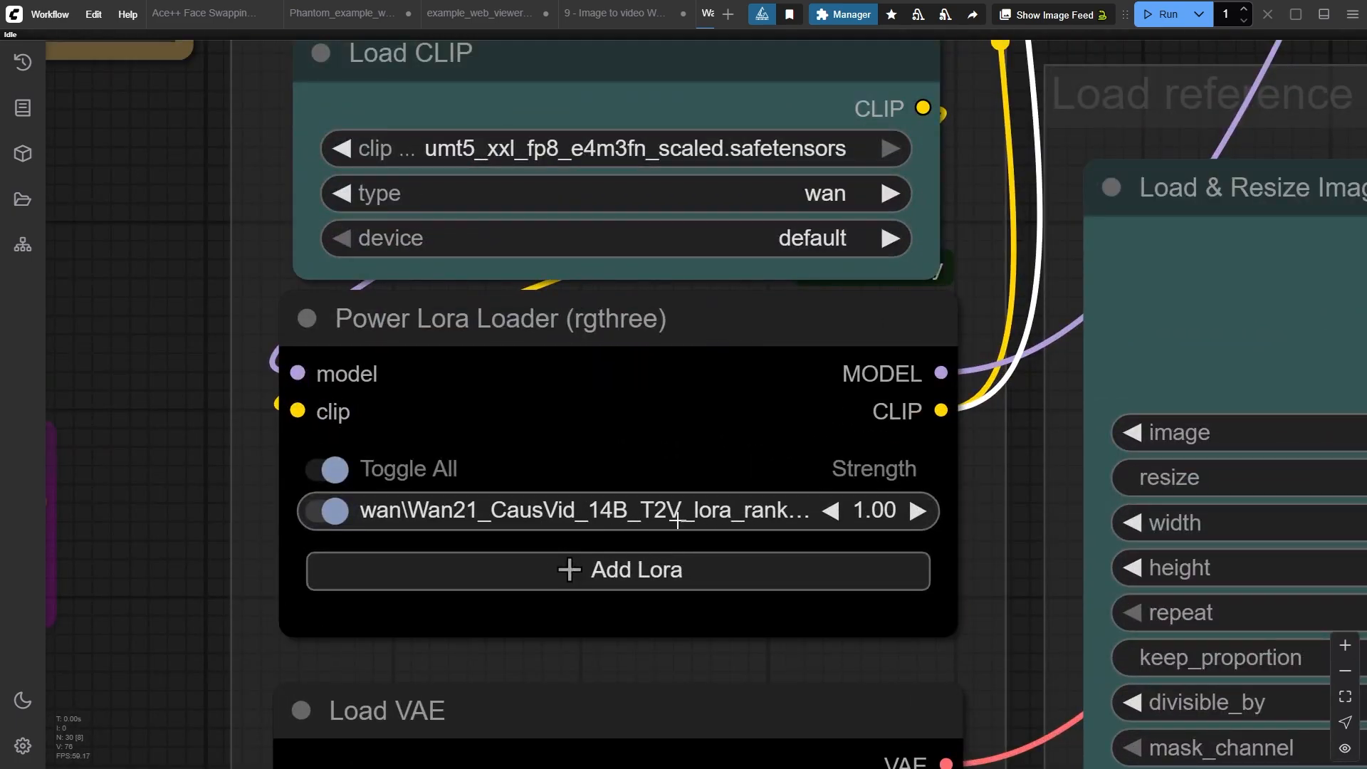
- Filter the Power Lora Loader for 'caus' and pick Wan21_CausVid_14B_T2V_lora_rank32_v2.safetensors
left_click(576, 509)
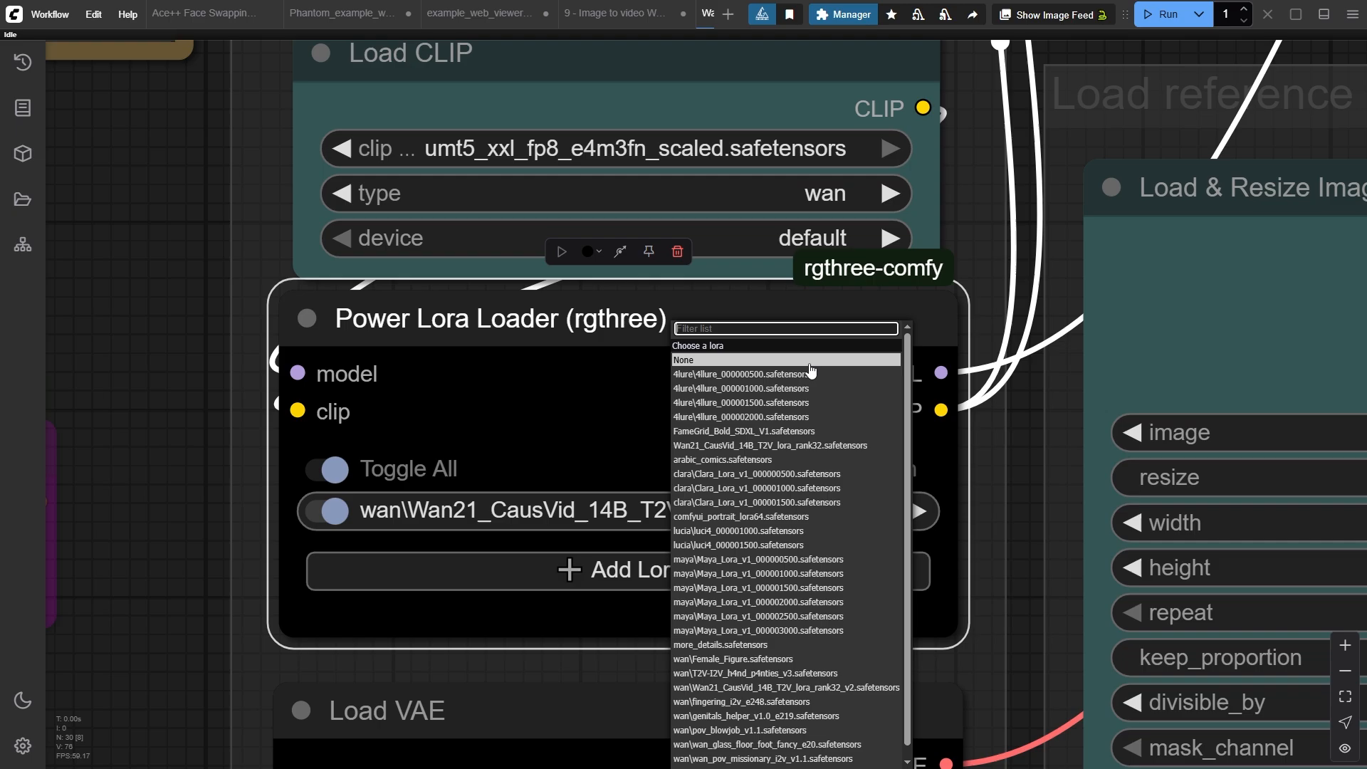
type("caus")
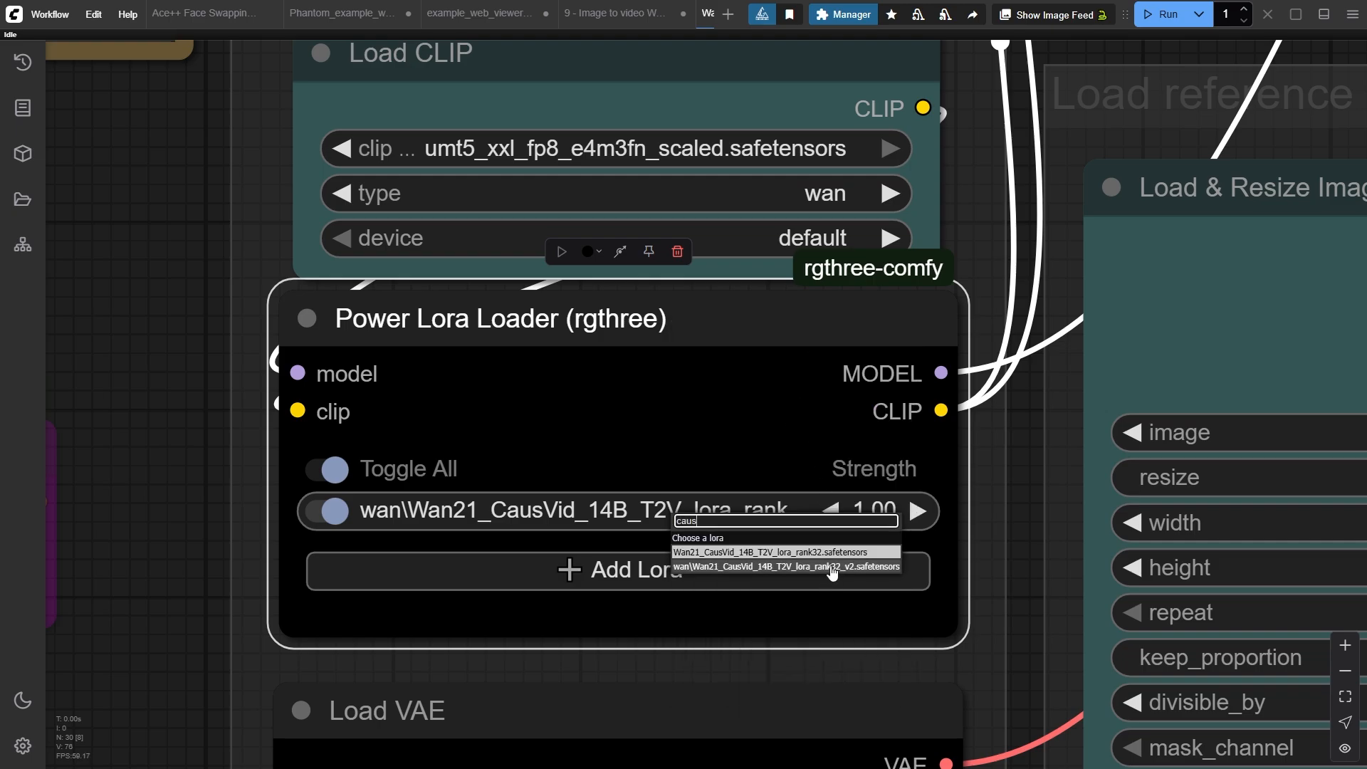
left_click(782, 566)
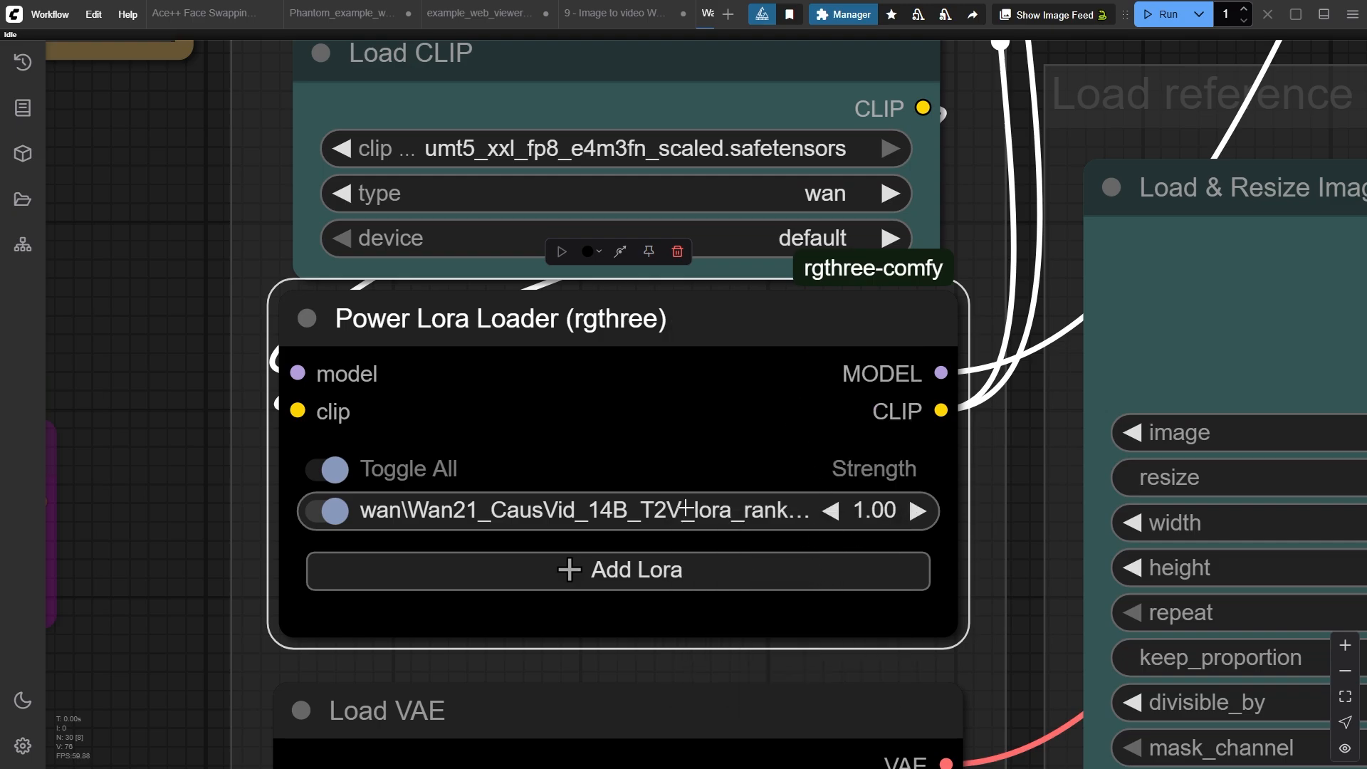
mouse_move(658, 454)
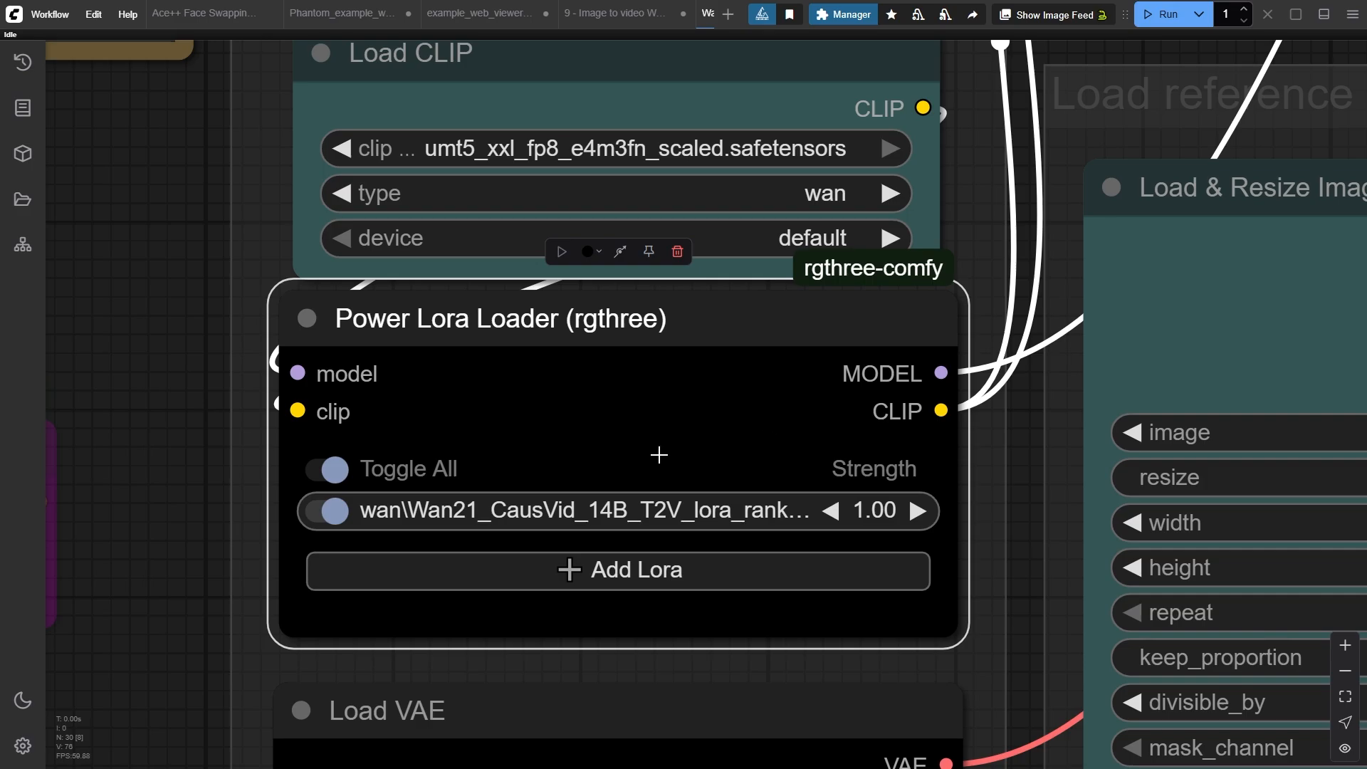
scroll("down", 3)
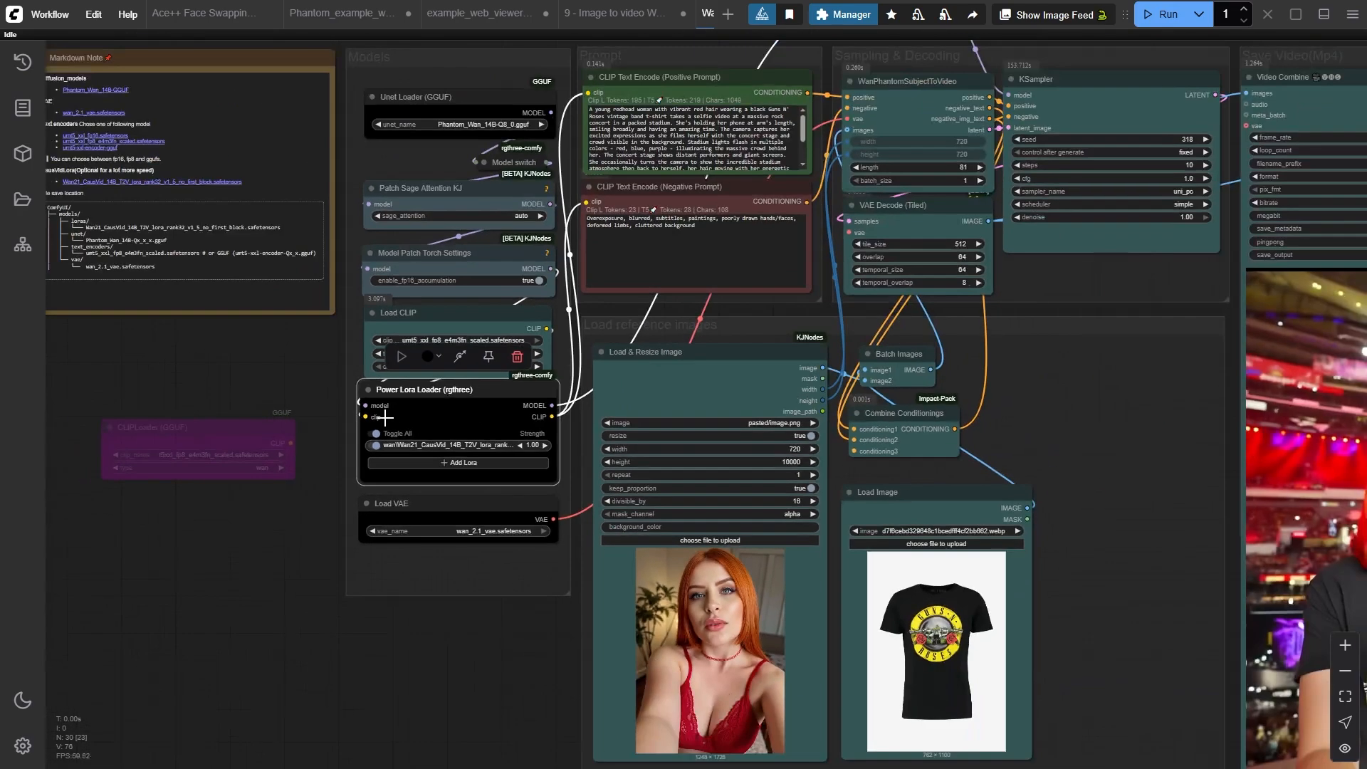
left_click(340, 12)
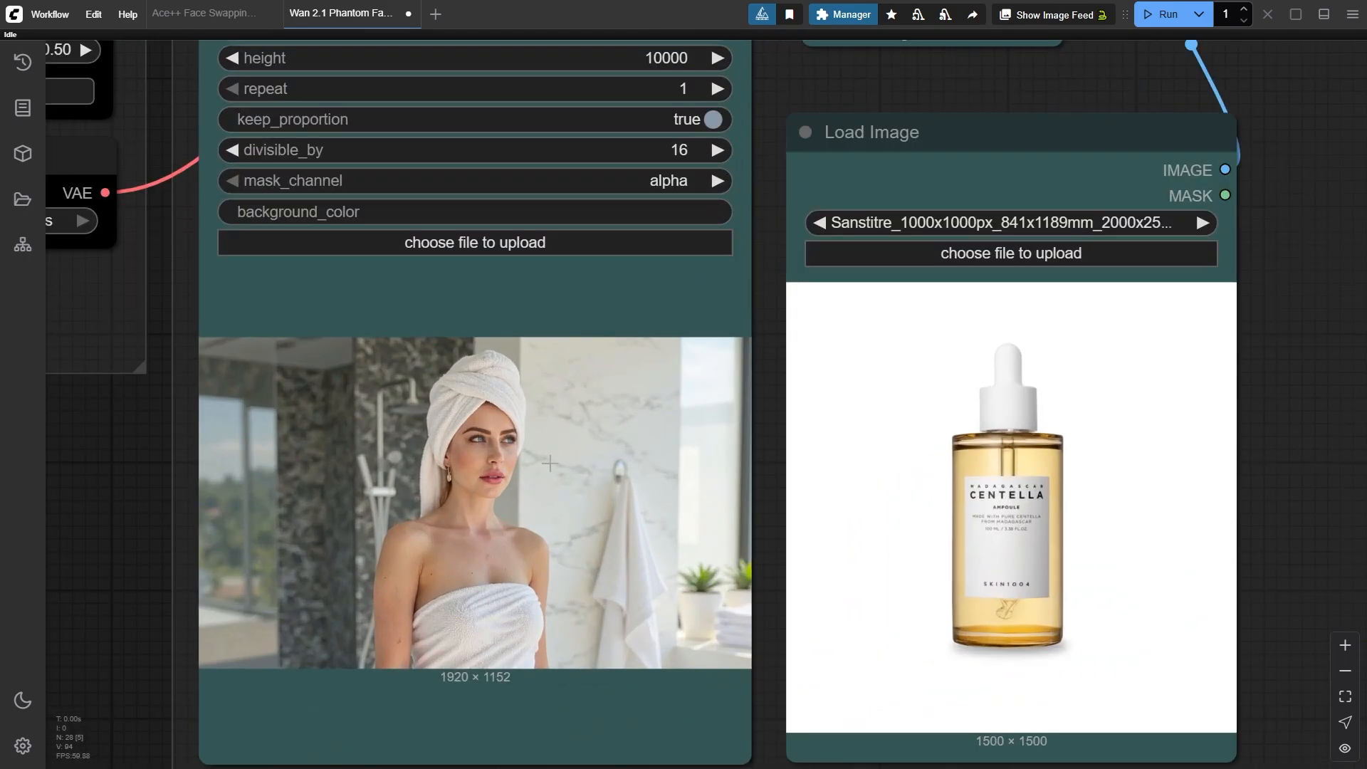
mouse_move(1149, 571)
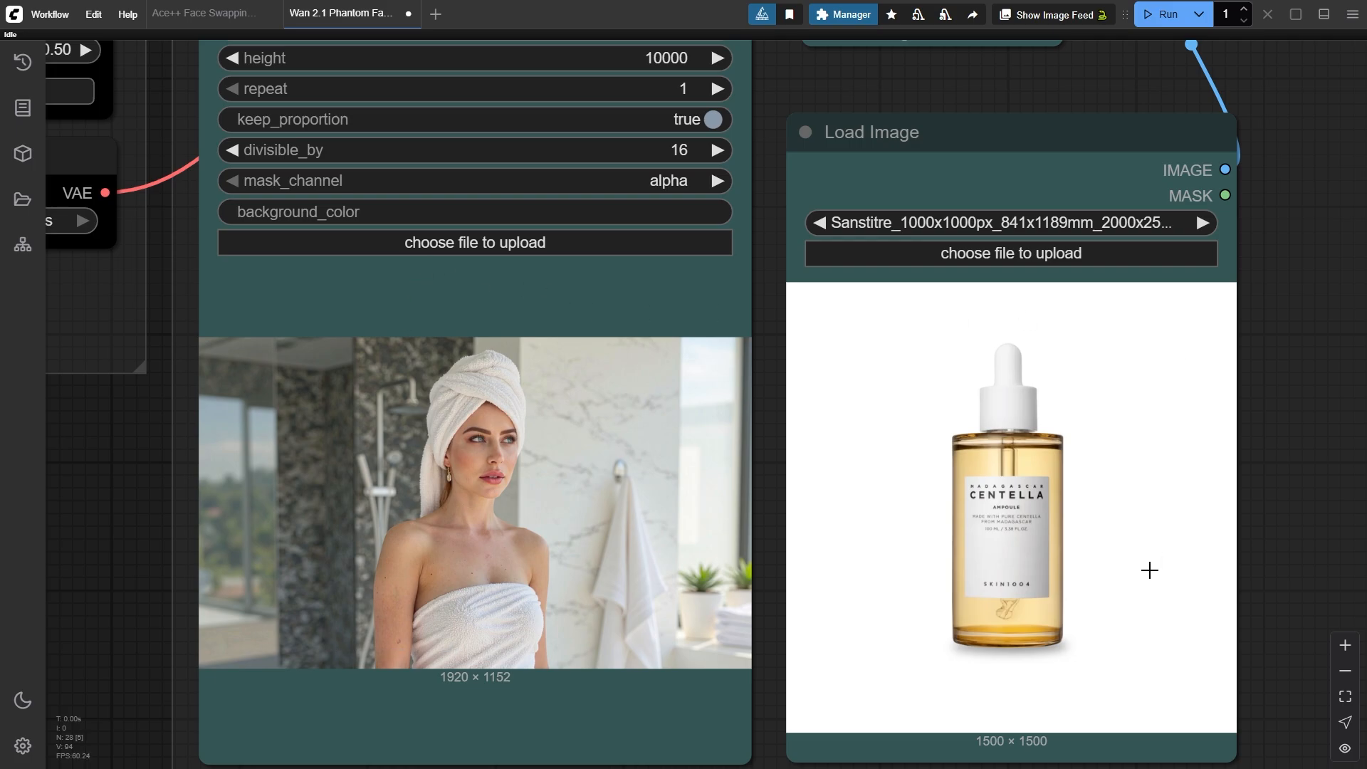
mouse_move(840, 541)
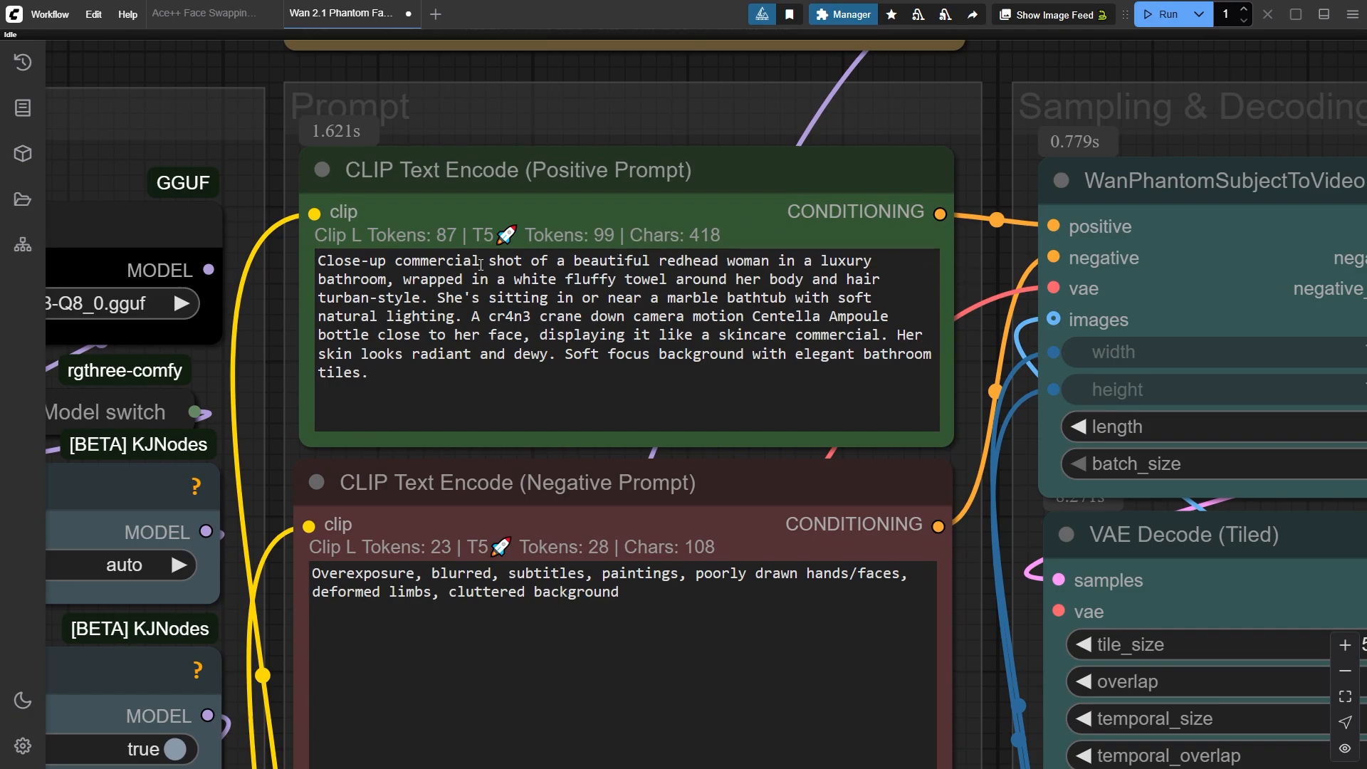
- Scroll the Phantom workflow to review the towel-wrapped woman and Centella Ampoule references
scroll("down", 3)
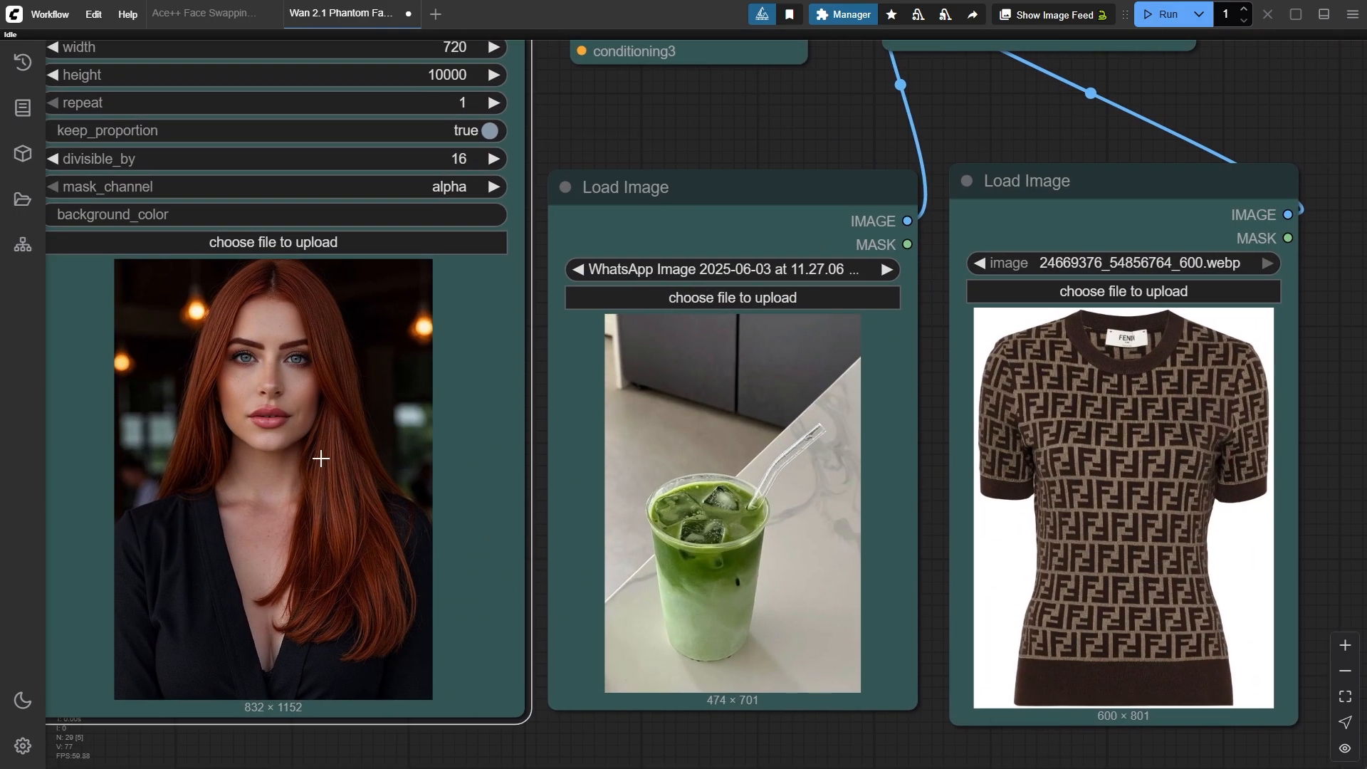
- Load the redhead portrait into the first Load Image node for the café scene
left_click(730, 186)
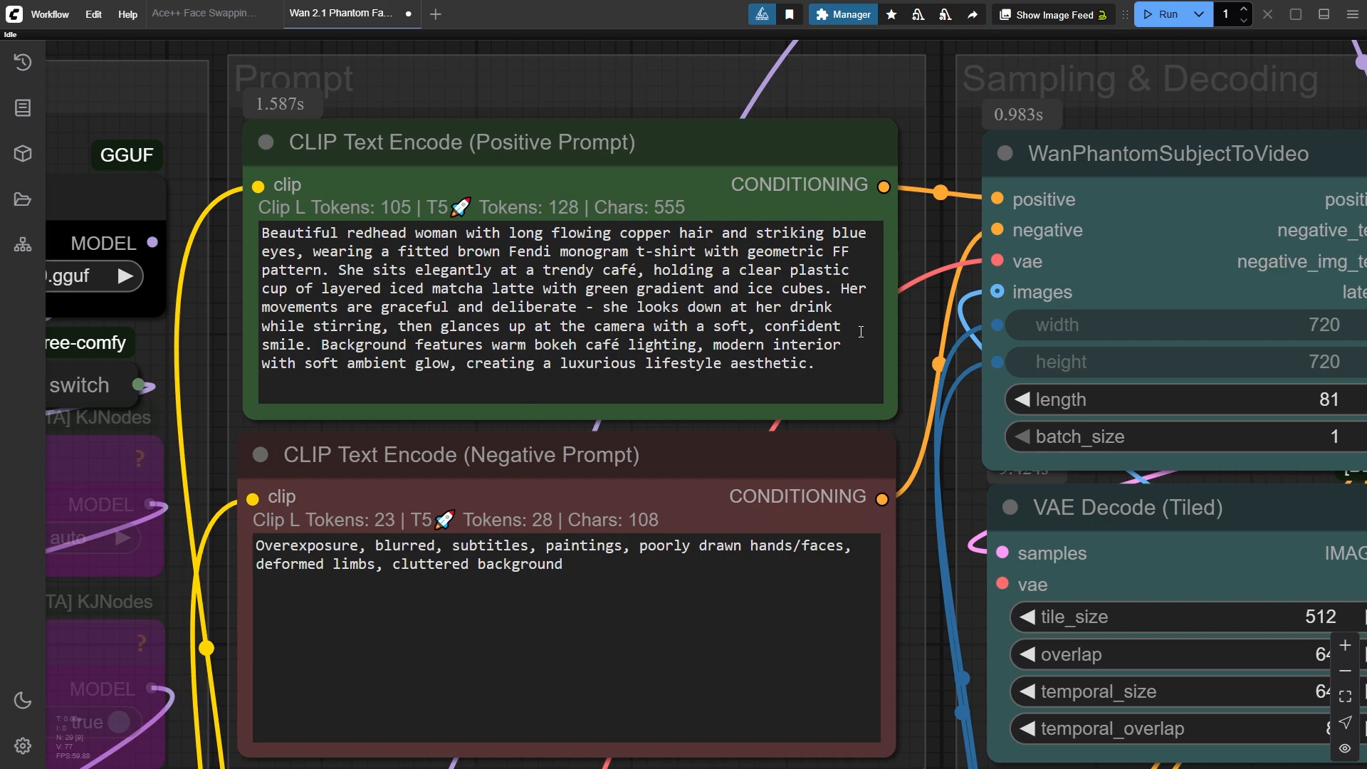
mouse_move(860, 332)
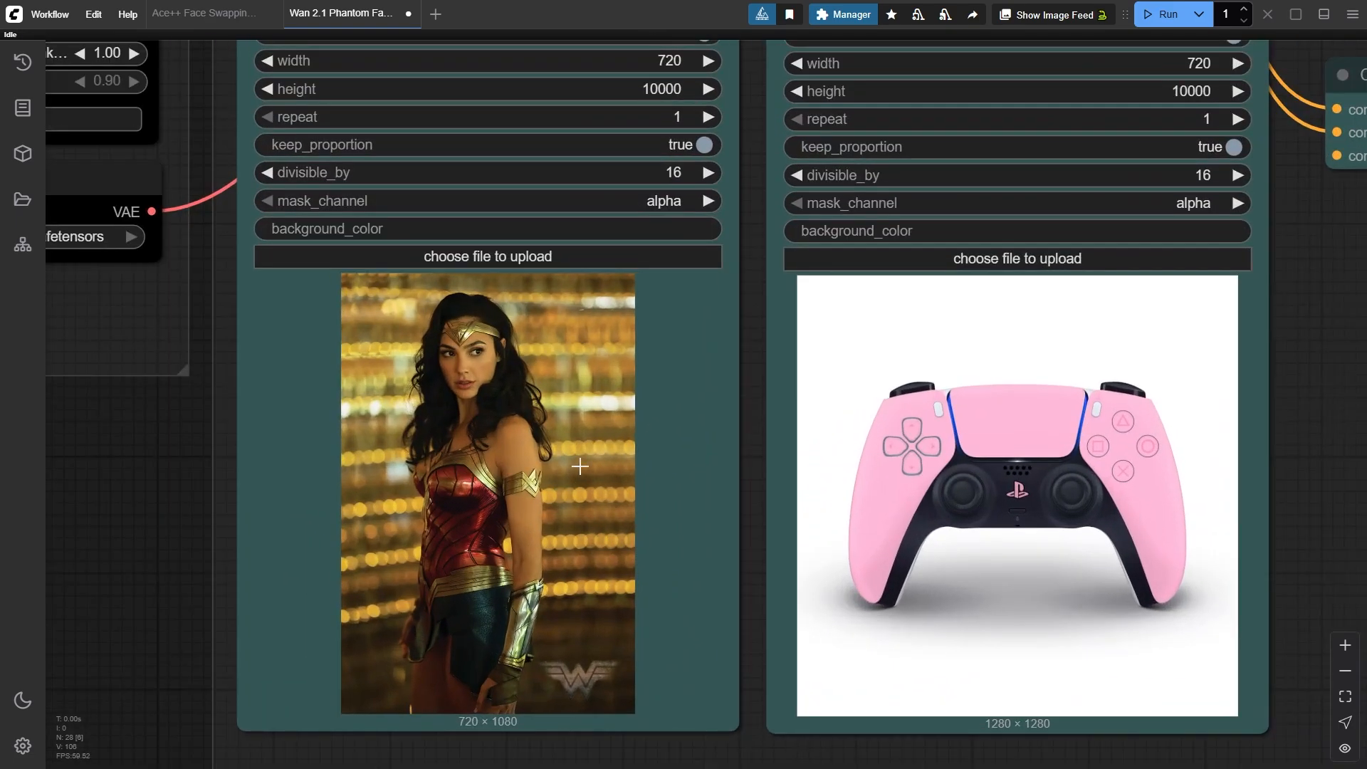
mouse_move(868, 457)
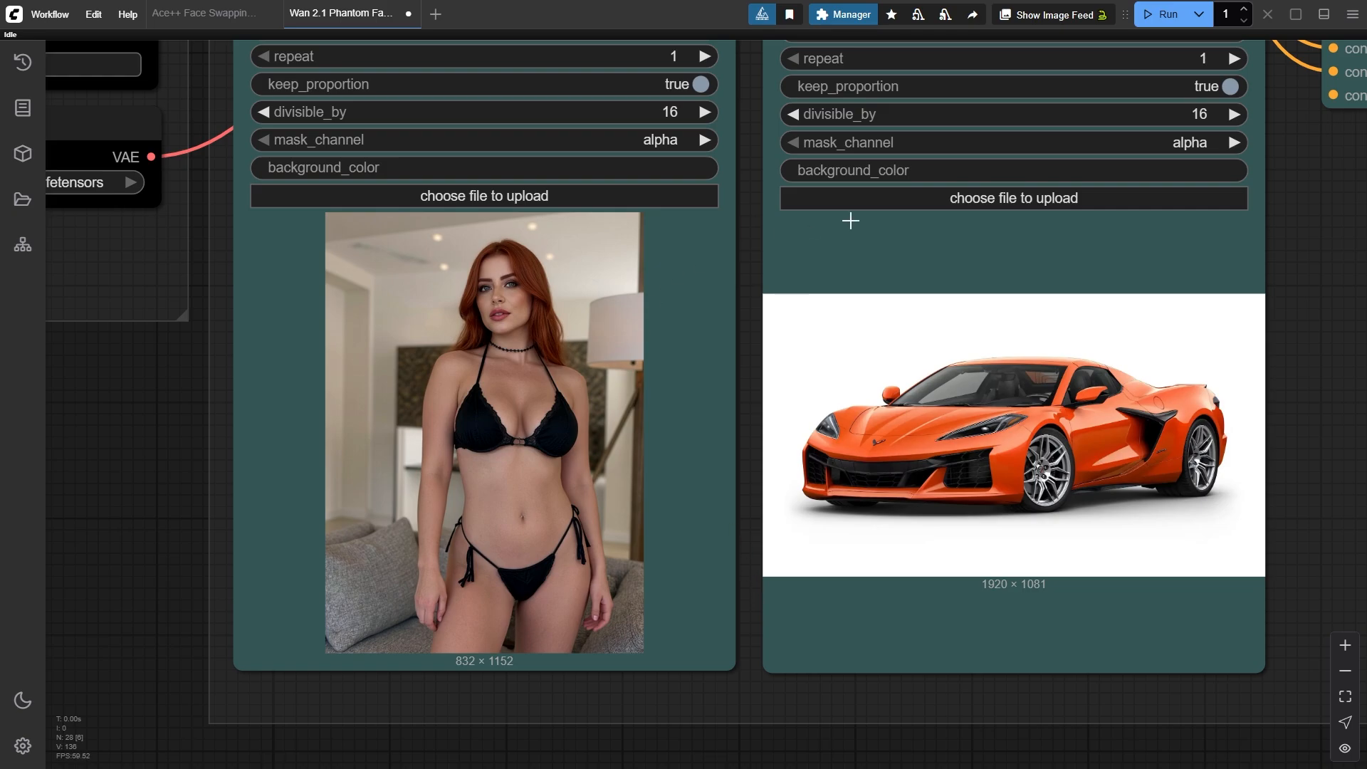
- Scroll to the Video Combine output showing the redhead washing the orange Corvette
scroll("down", 3)
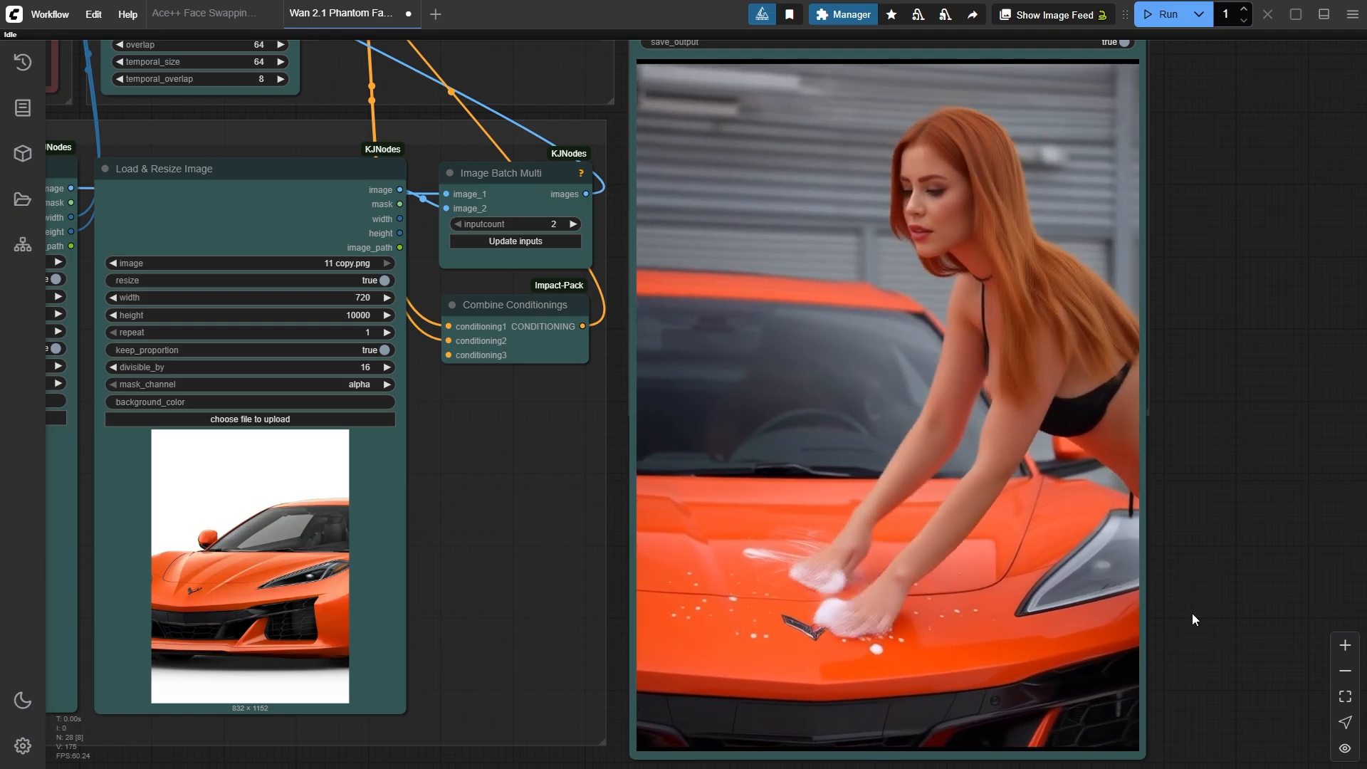
- List the 6 in-workflow node packs in Custom Nodes Manager, such as Impact Pack, ComfyUI-GGUF and rgthree-comfy
left_click(841, 14)
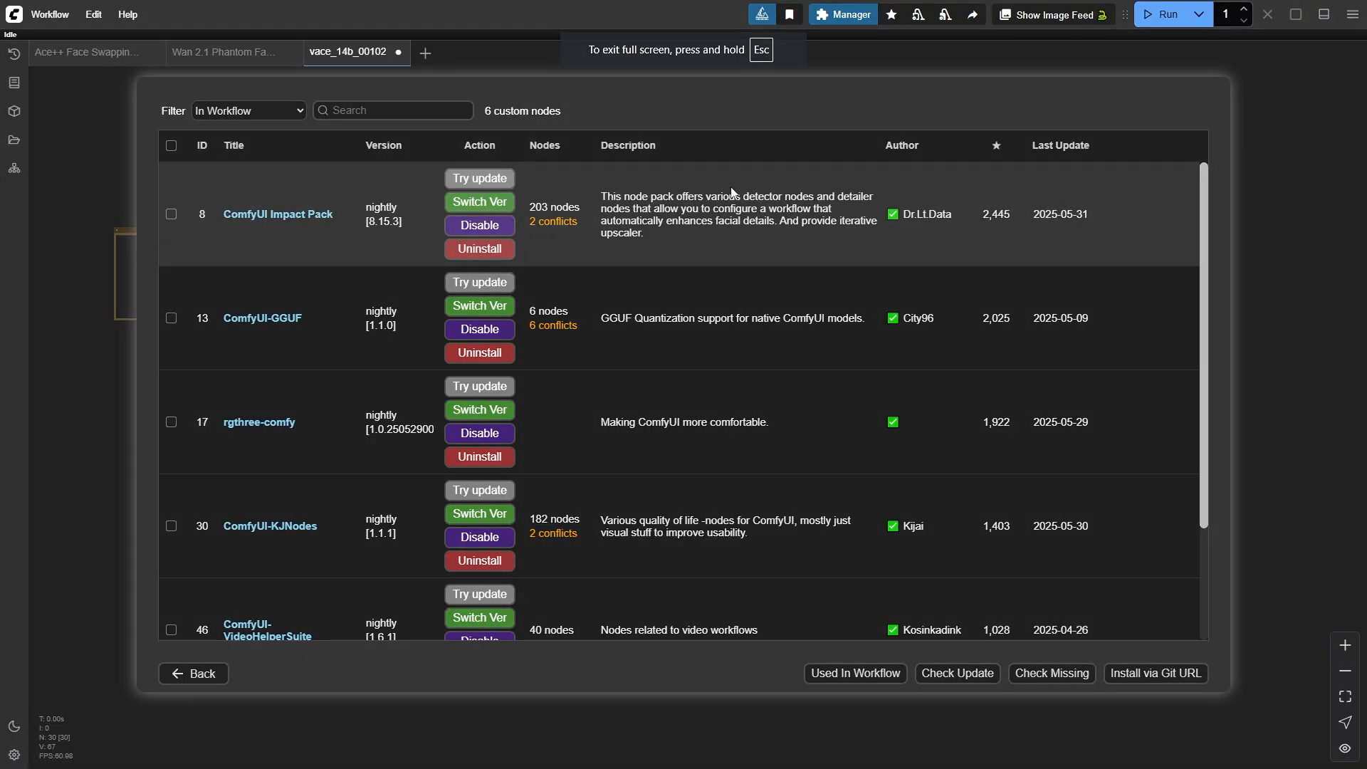
mouse_move(829, 238)
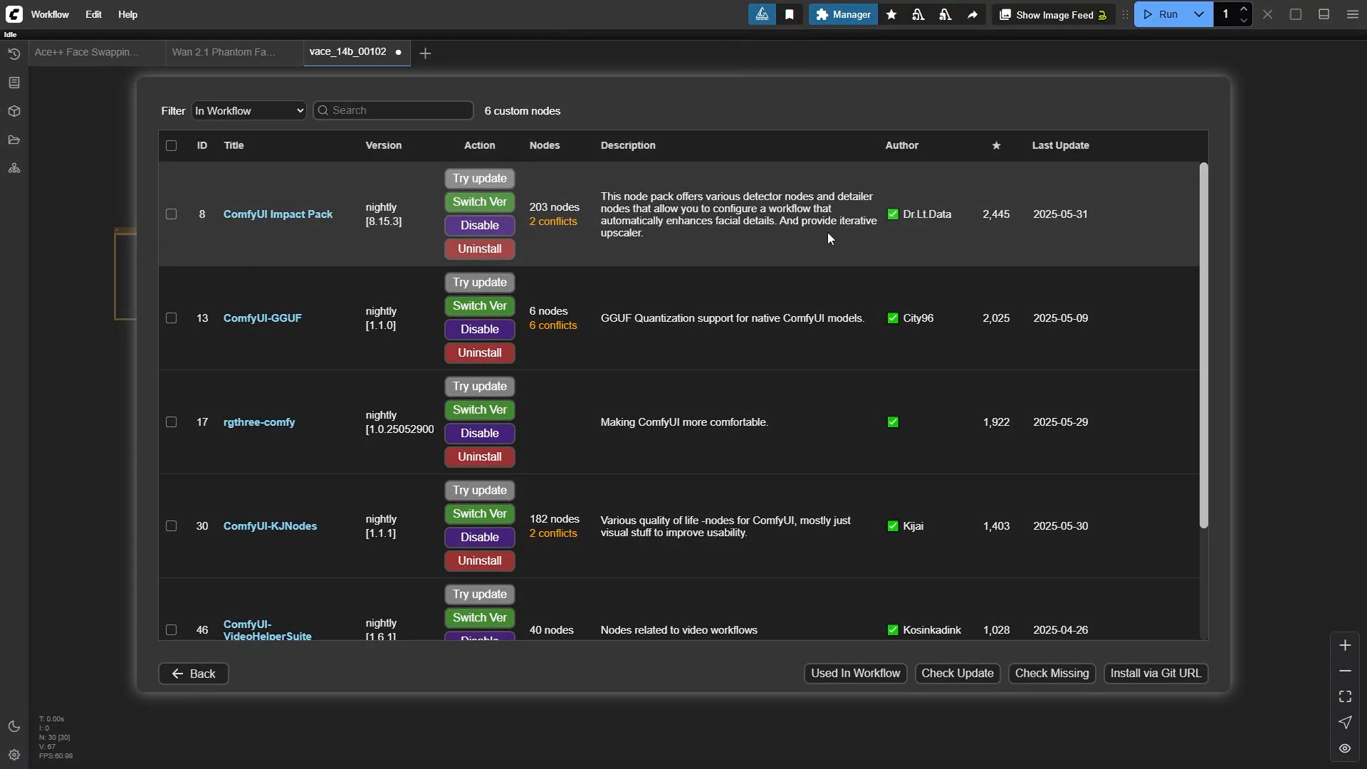
scroll("down", 3)
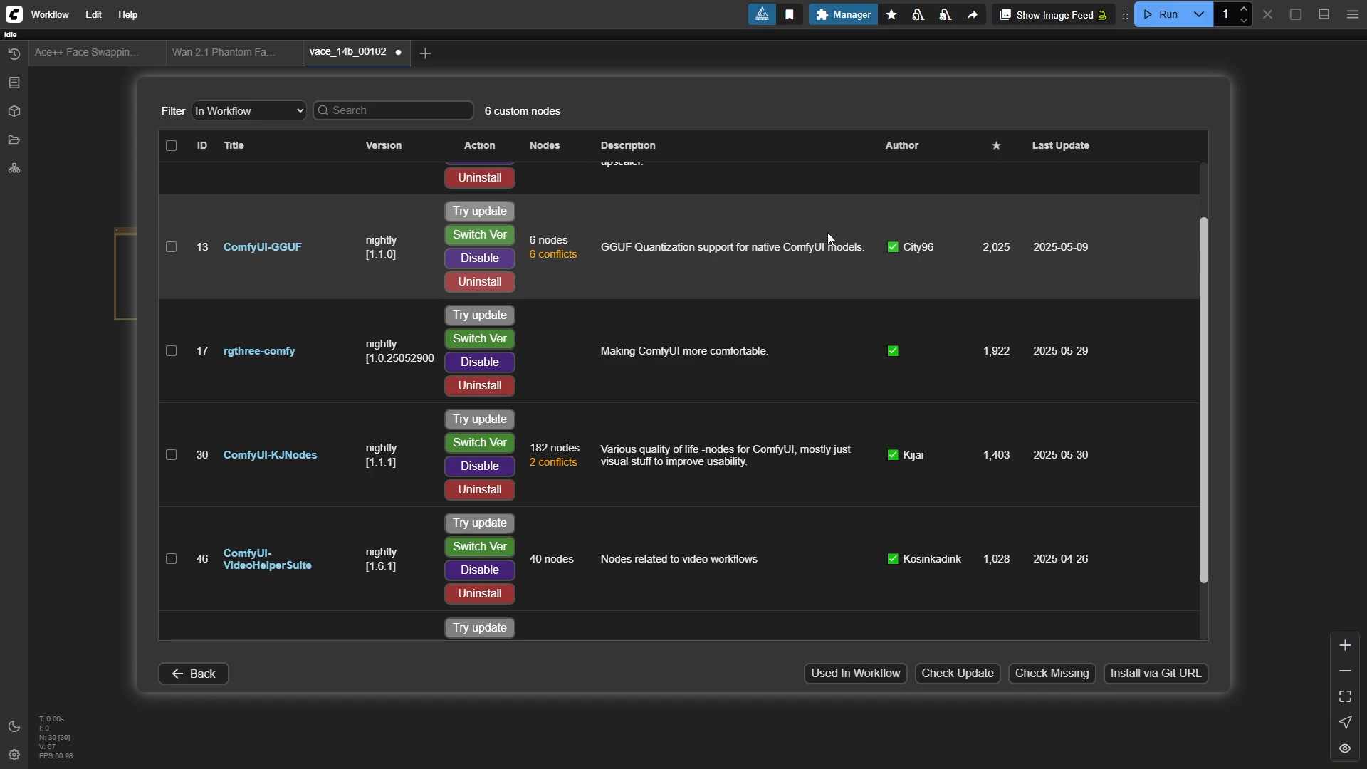
scroll("down", 3)
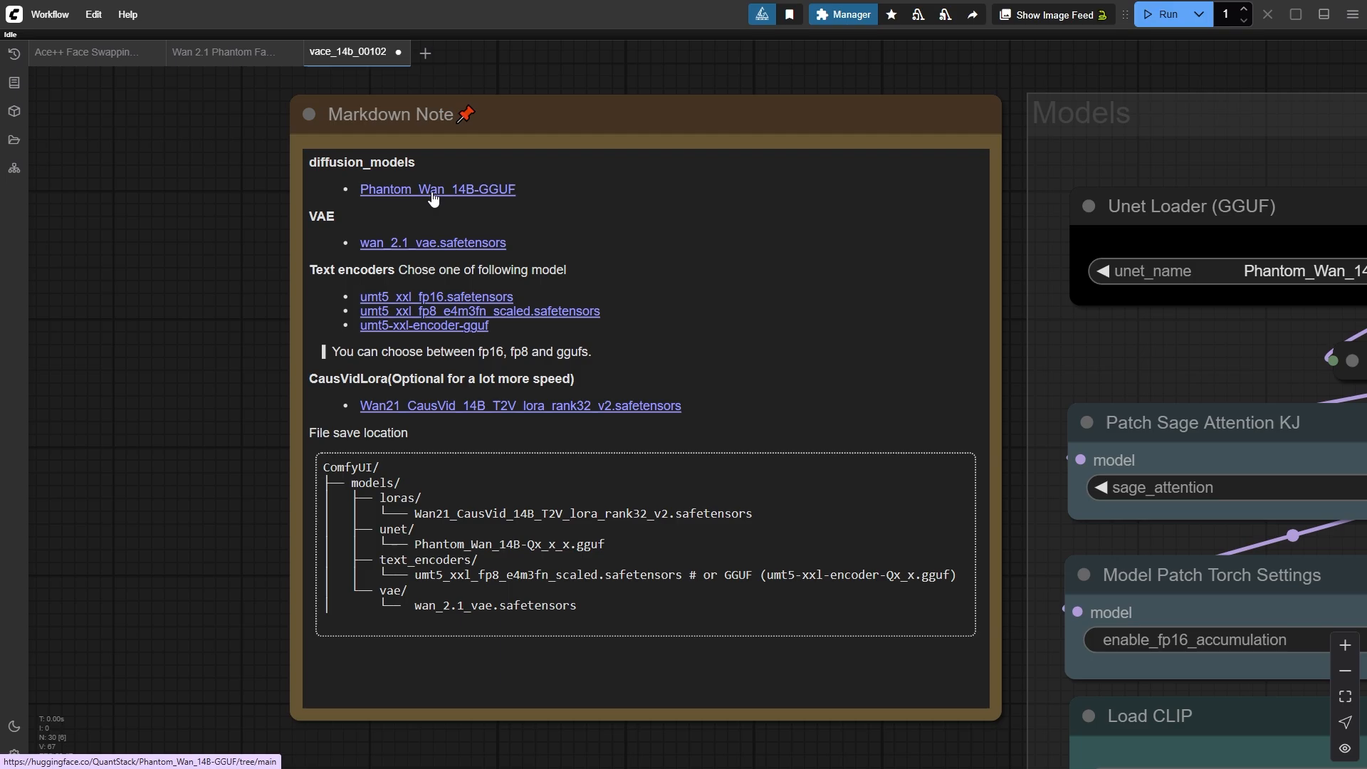
mouse_move(439, 244)
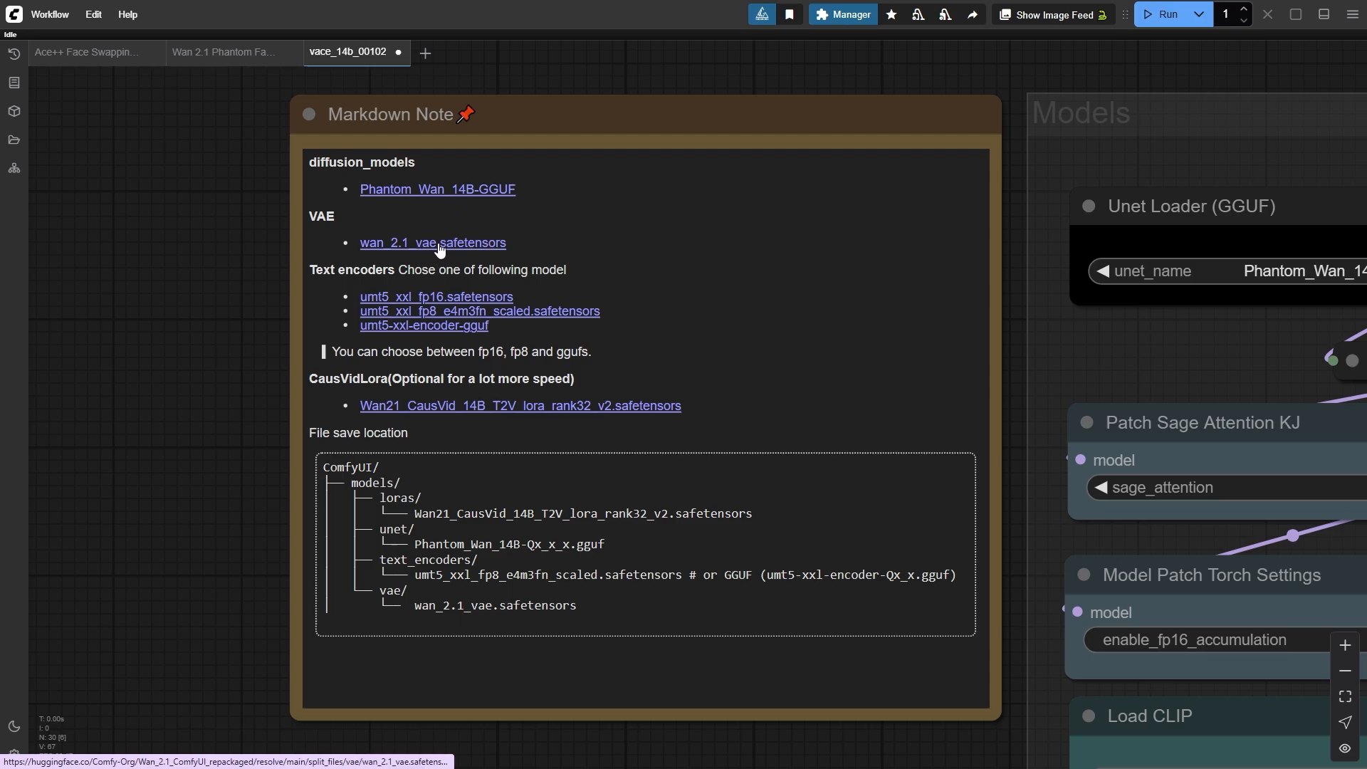
mouse_move(487, 325)
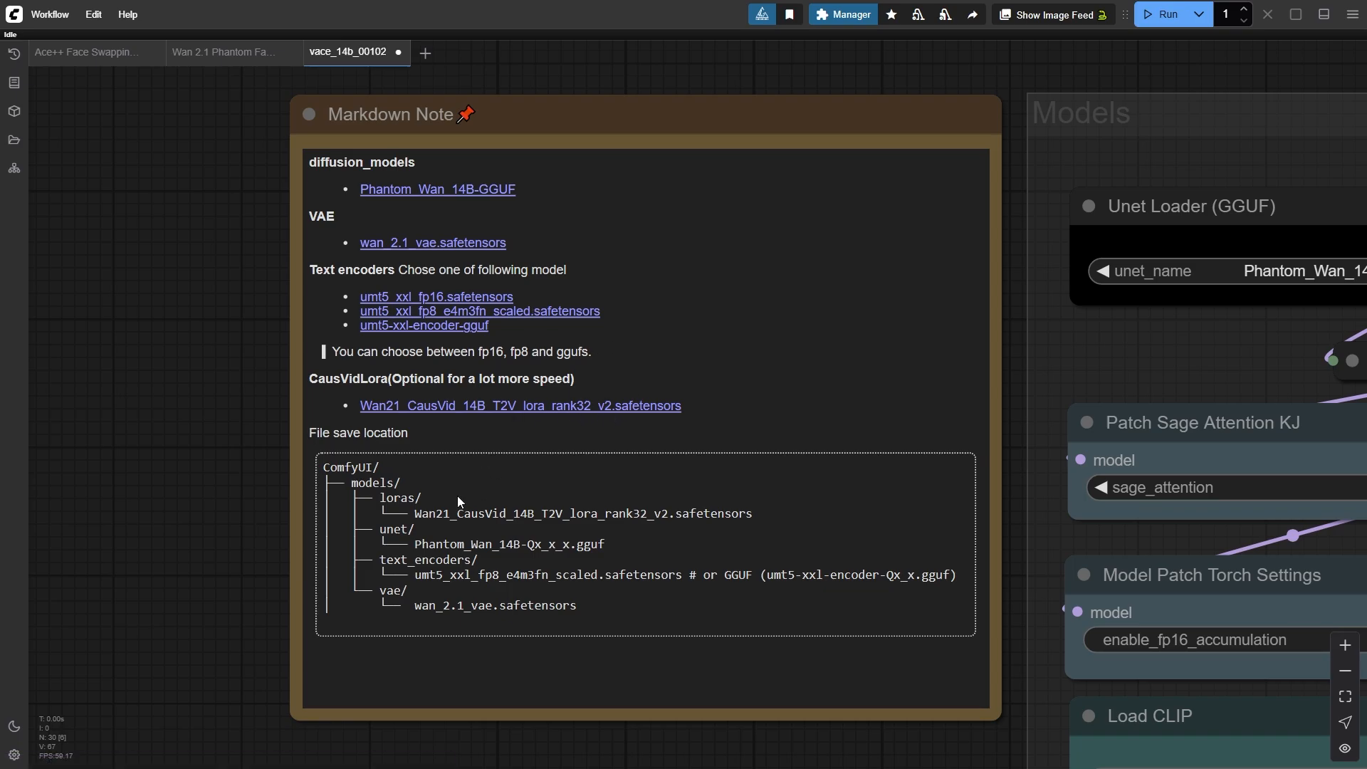
mouse_move(234, 403)
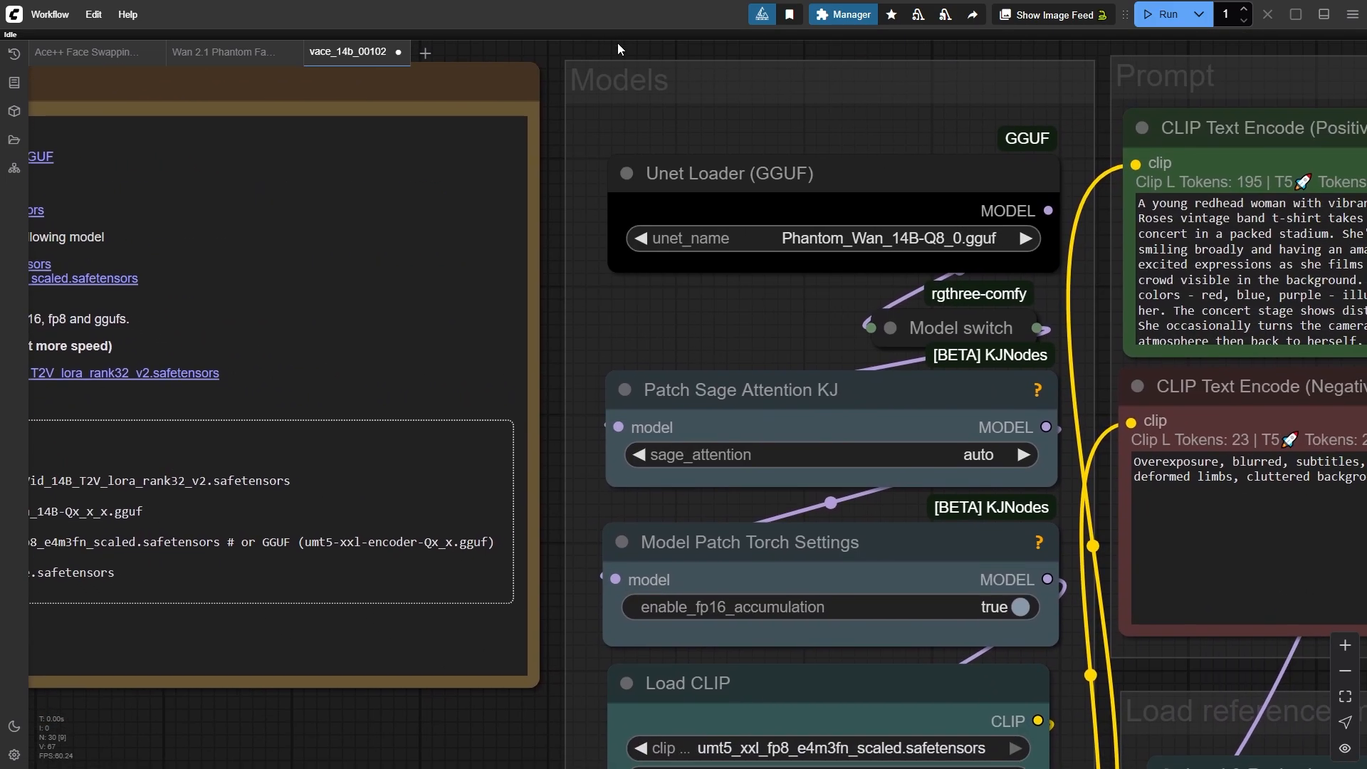
mouse_move(582, 603)
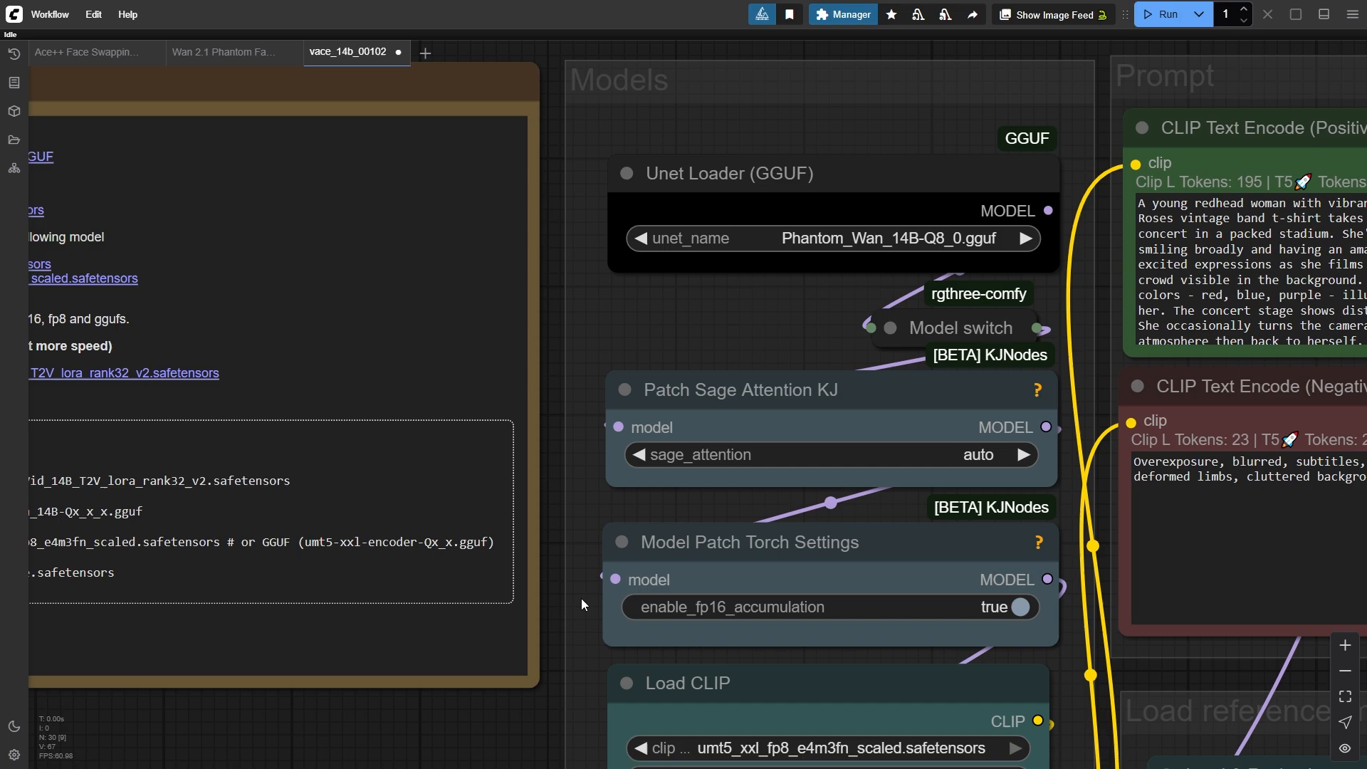
- Replace Load CLIP with CLIPLoader (GGUF) using umt5-xxl-encoder-Q6_K.gguf, type wan
left_click(828, 418)
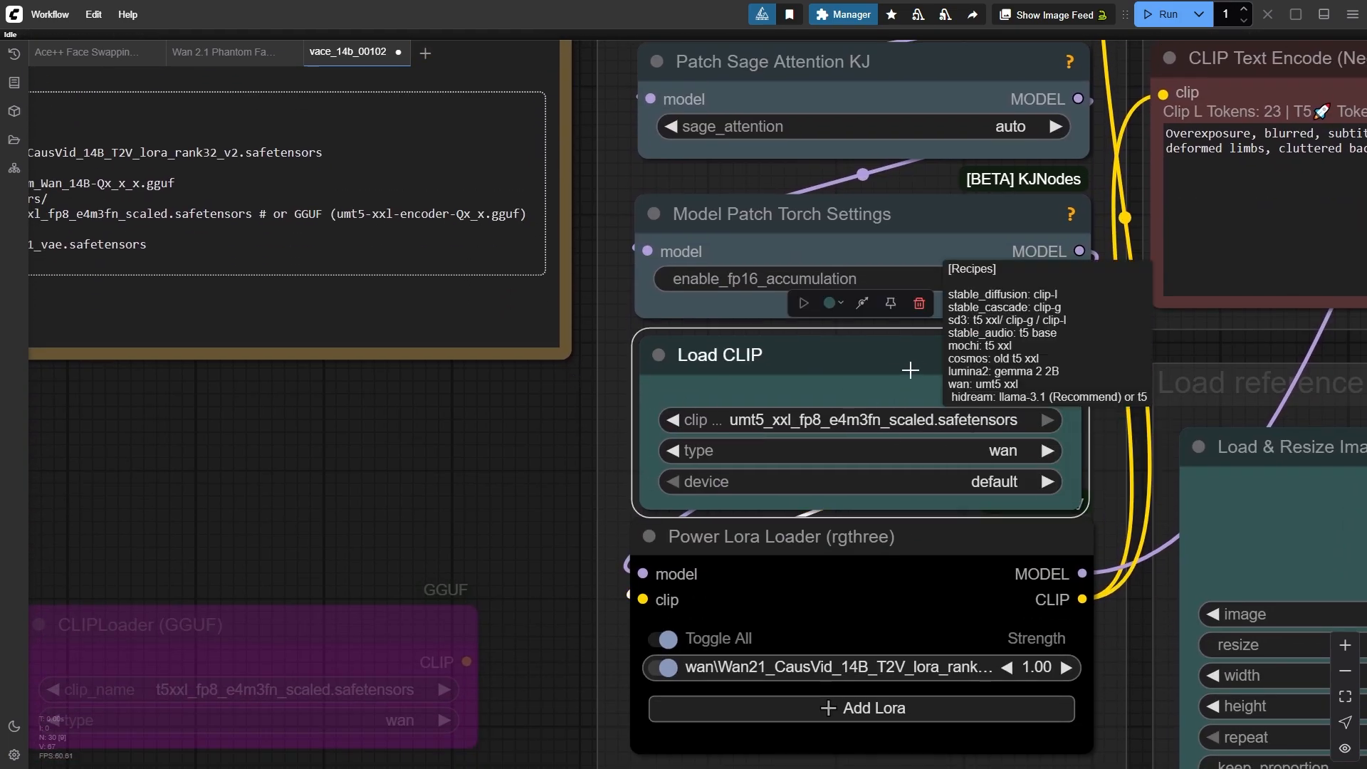
type("gguf load")
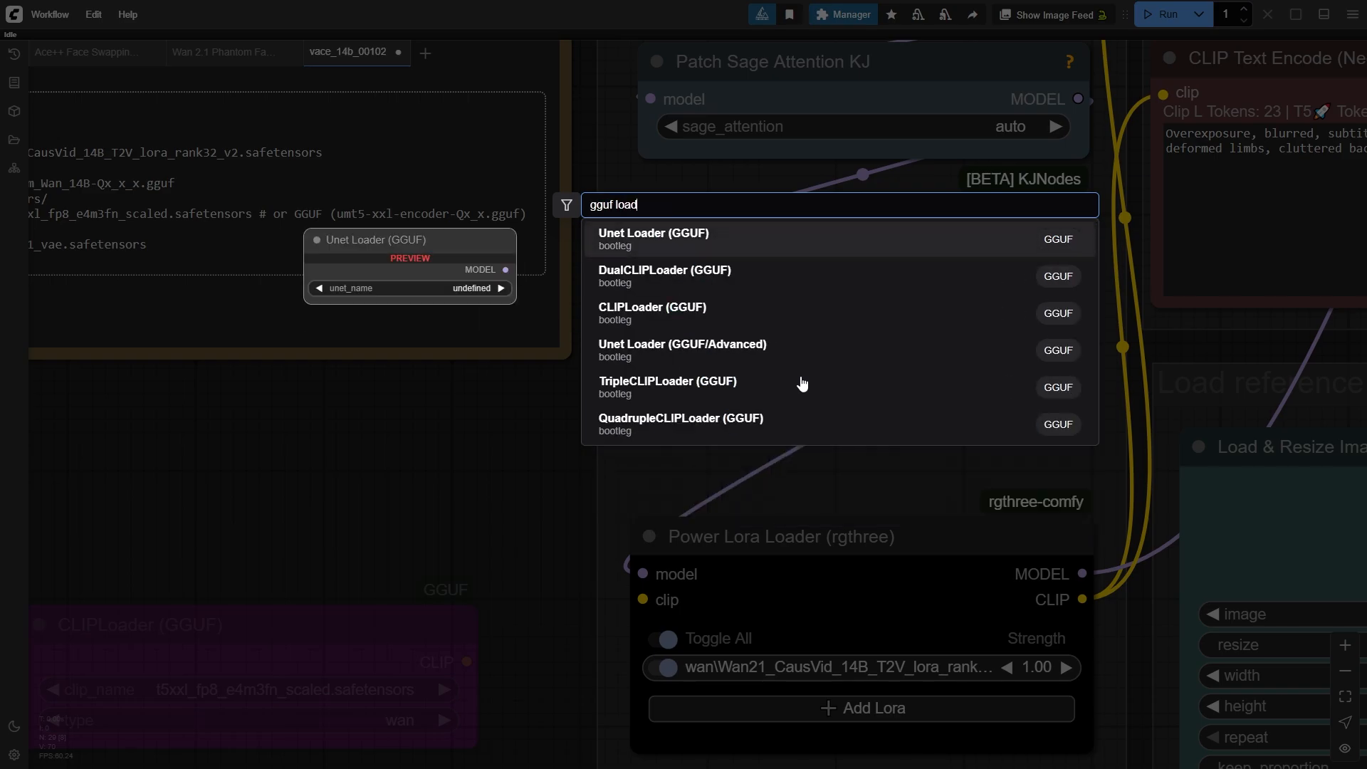
left_click(651, 307)
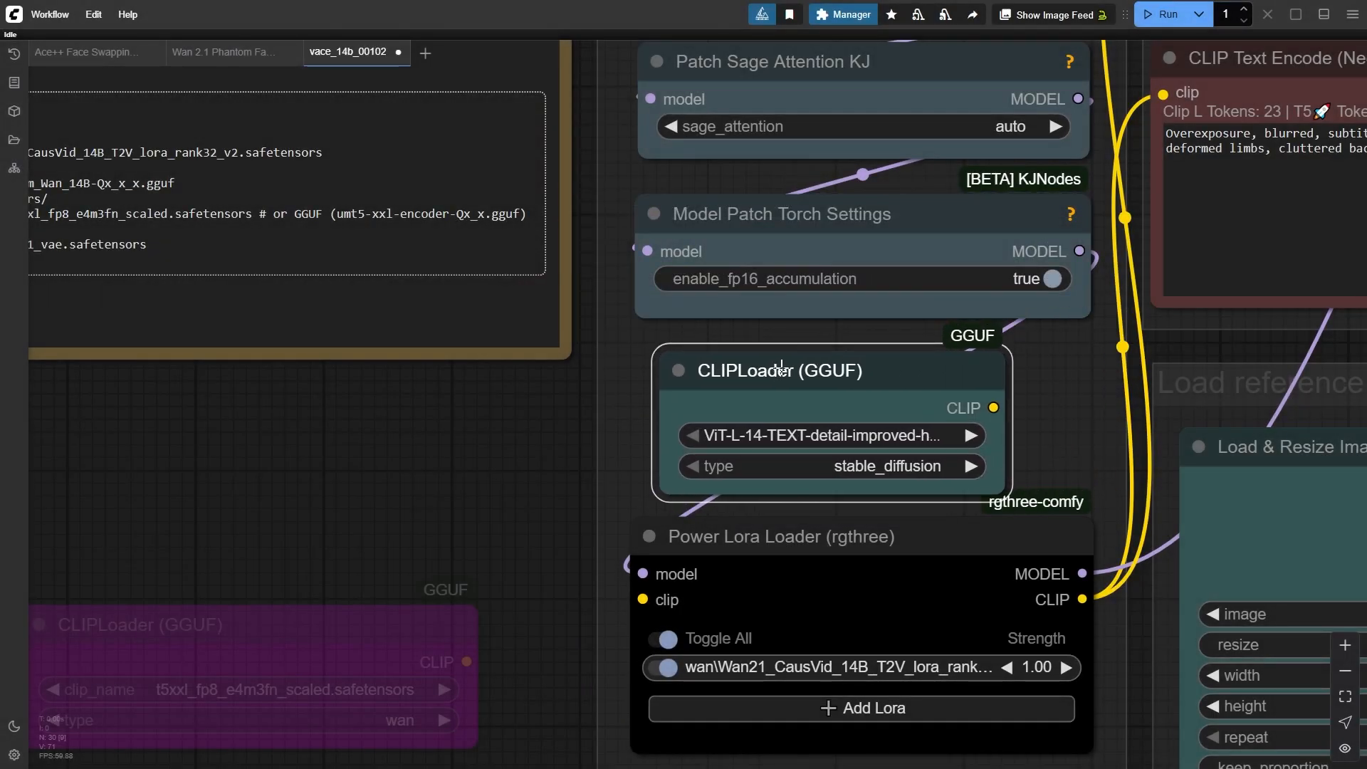
left_click(829, 436)
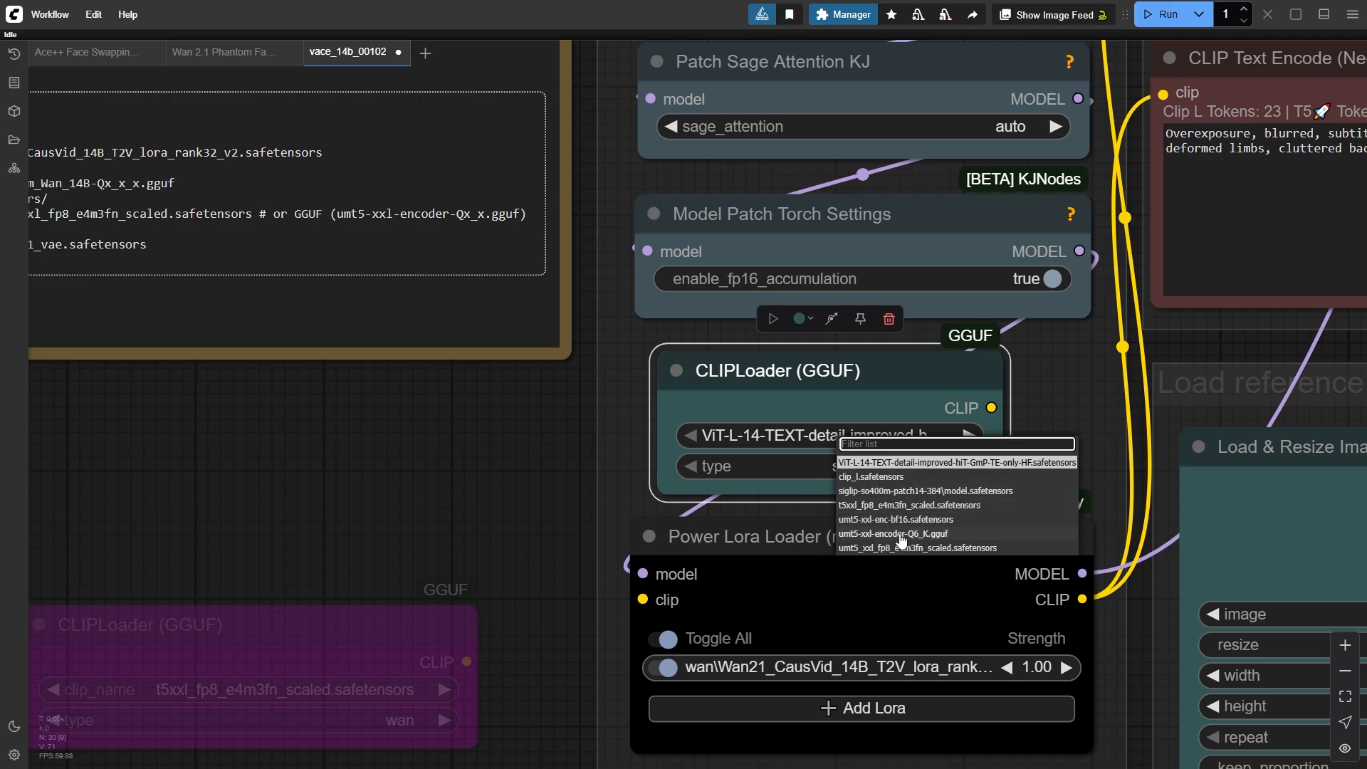
left_click(892, 533)
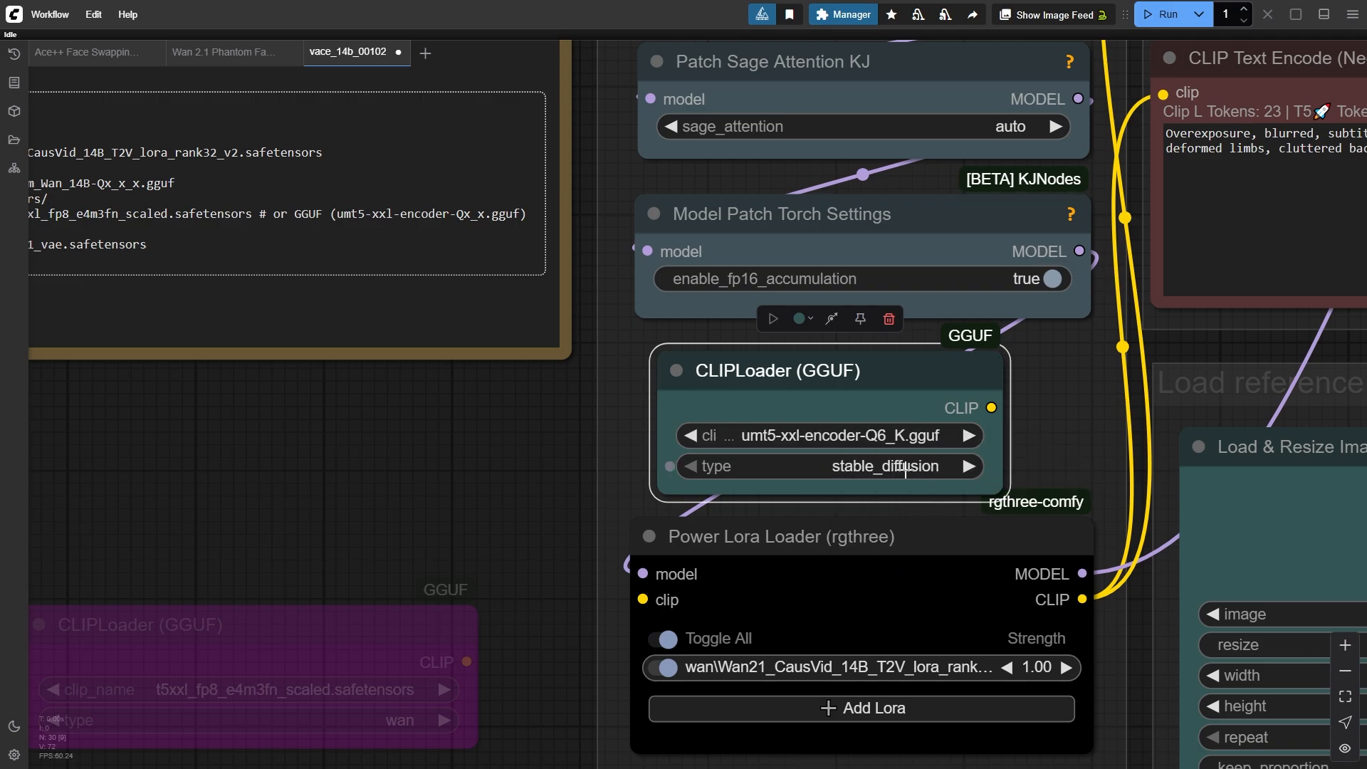
left_click(974, 467)
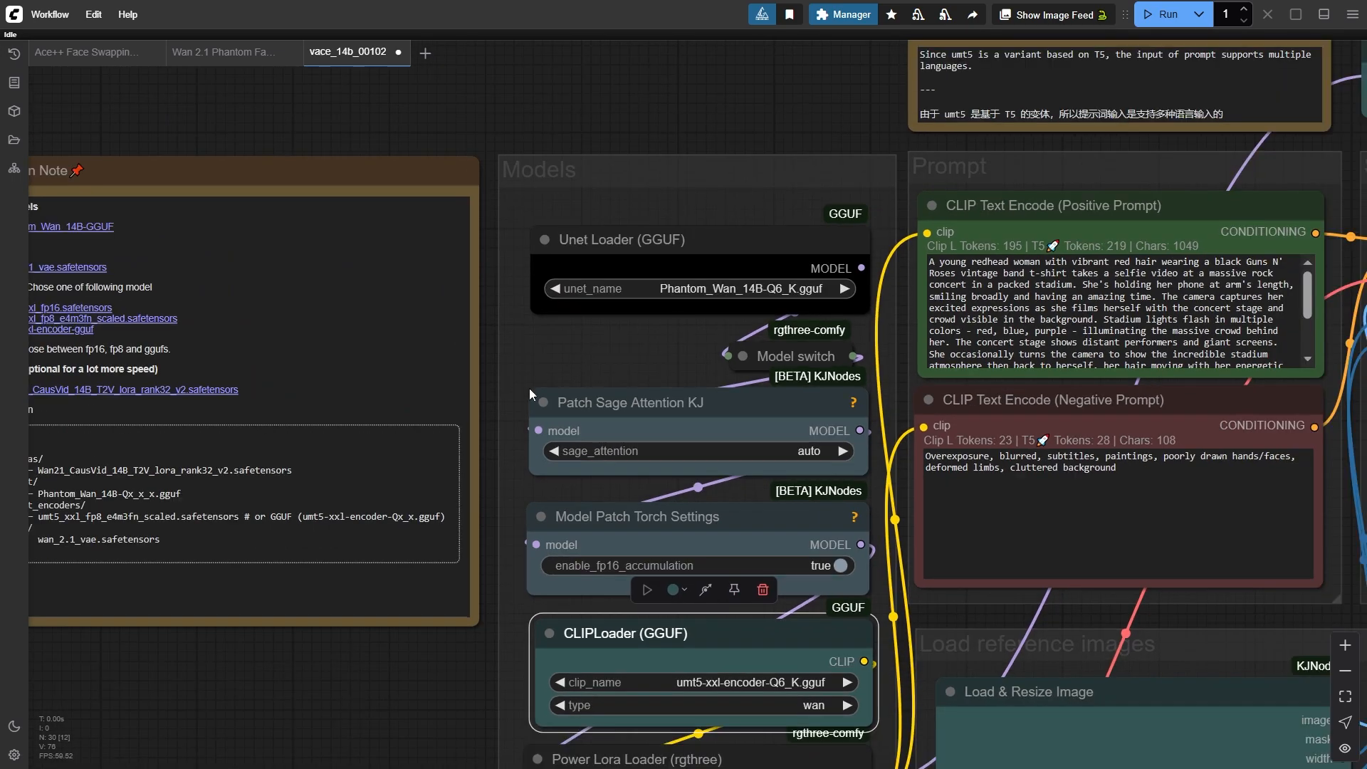
scroll("down", 3)
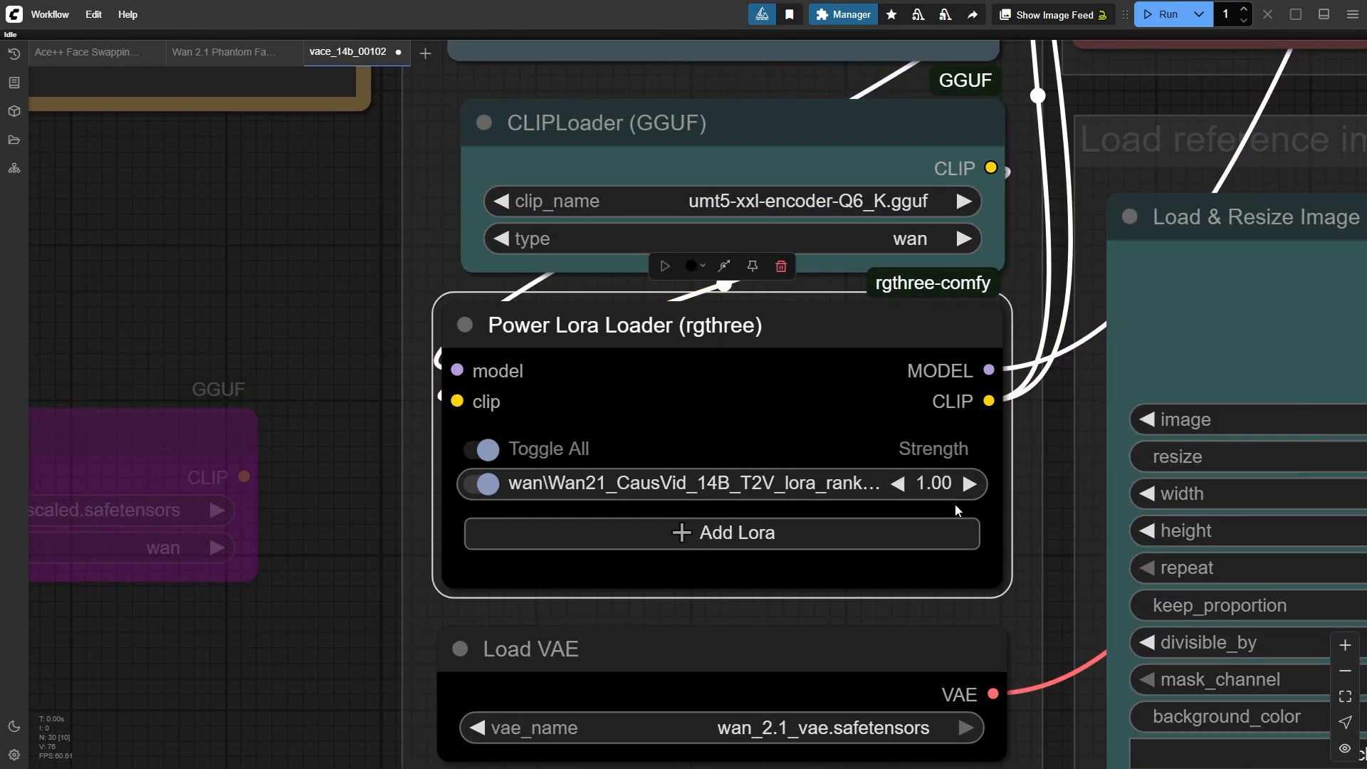
mouse_move(702, 471)
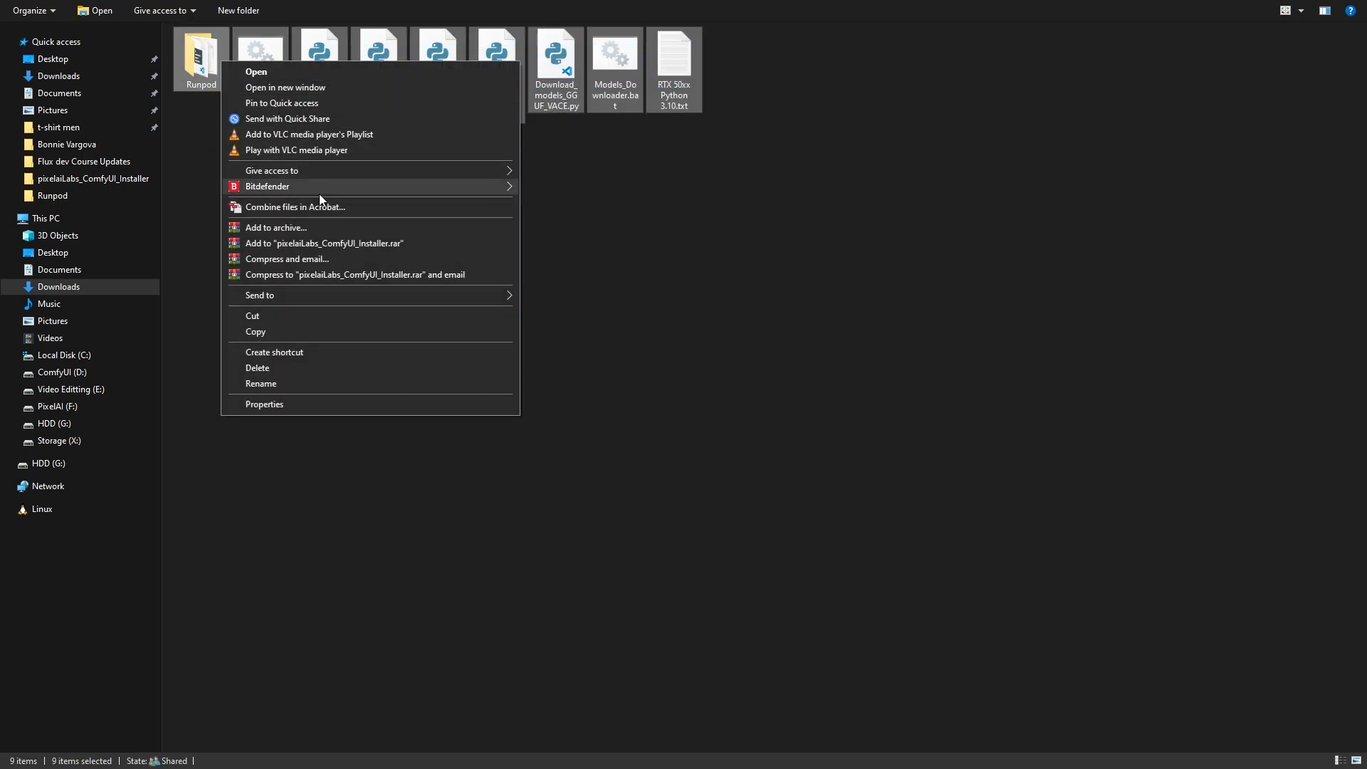
- Copy the nine installer files into D:\ComfyUI Installer, replacing old copies, and launch Models_Downloader.bat
left_click(170, 378)
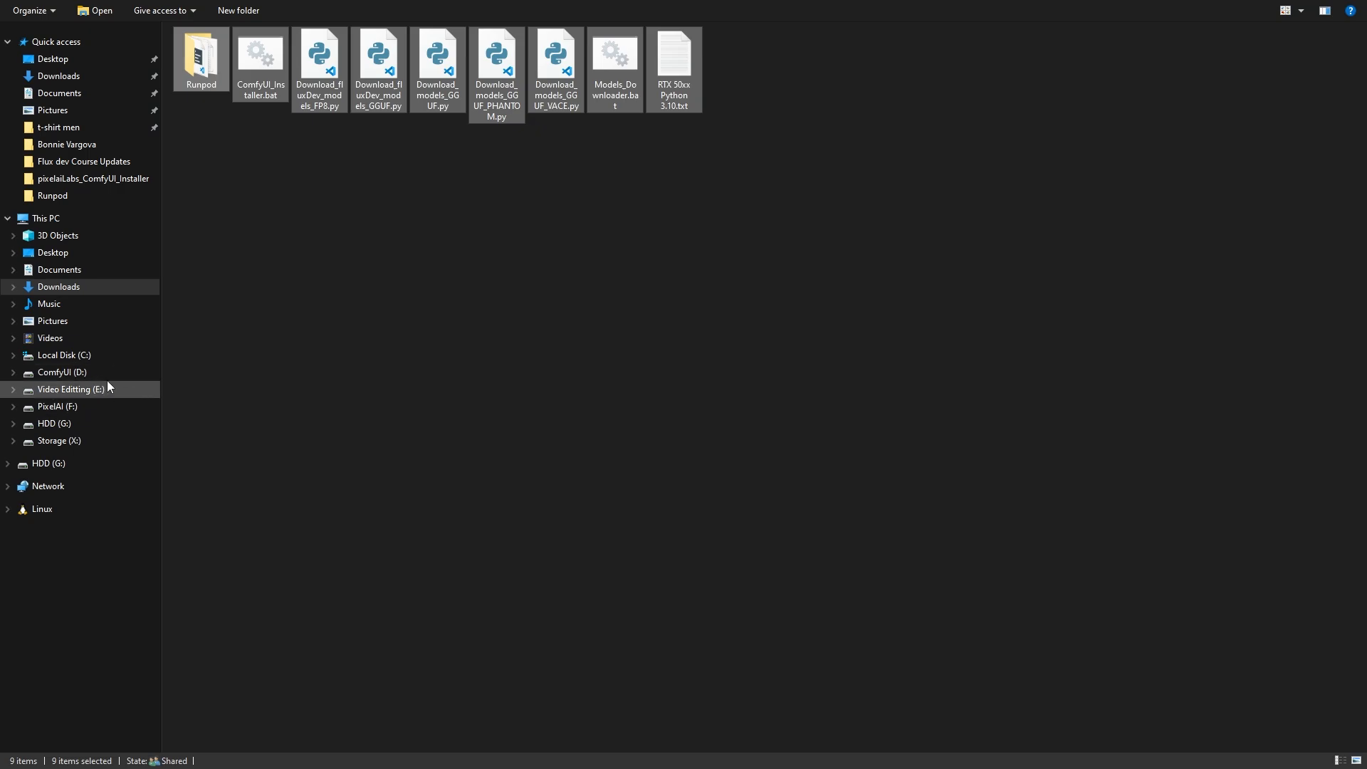
left_click(61, 371)
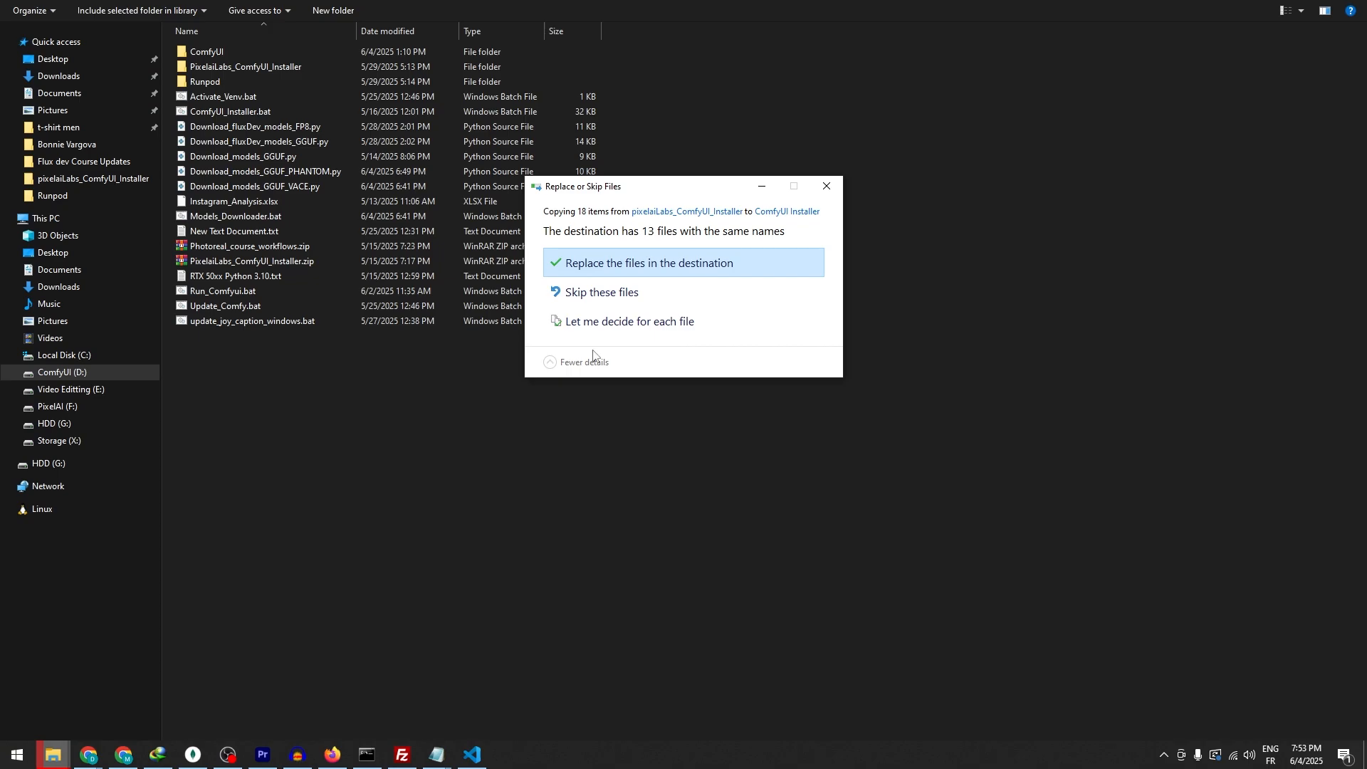
left_click(649, 262)
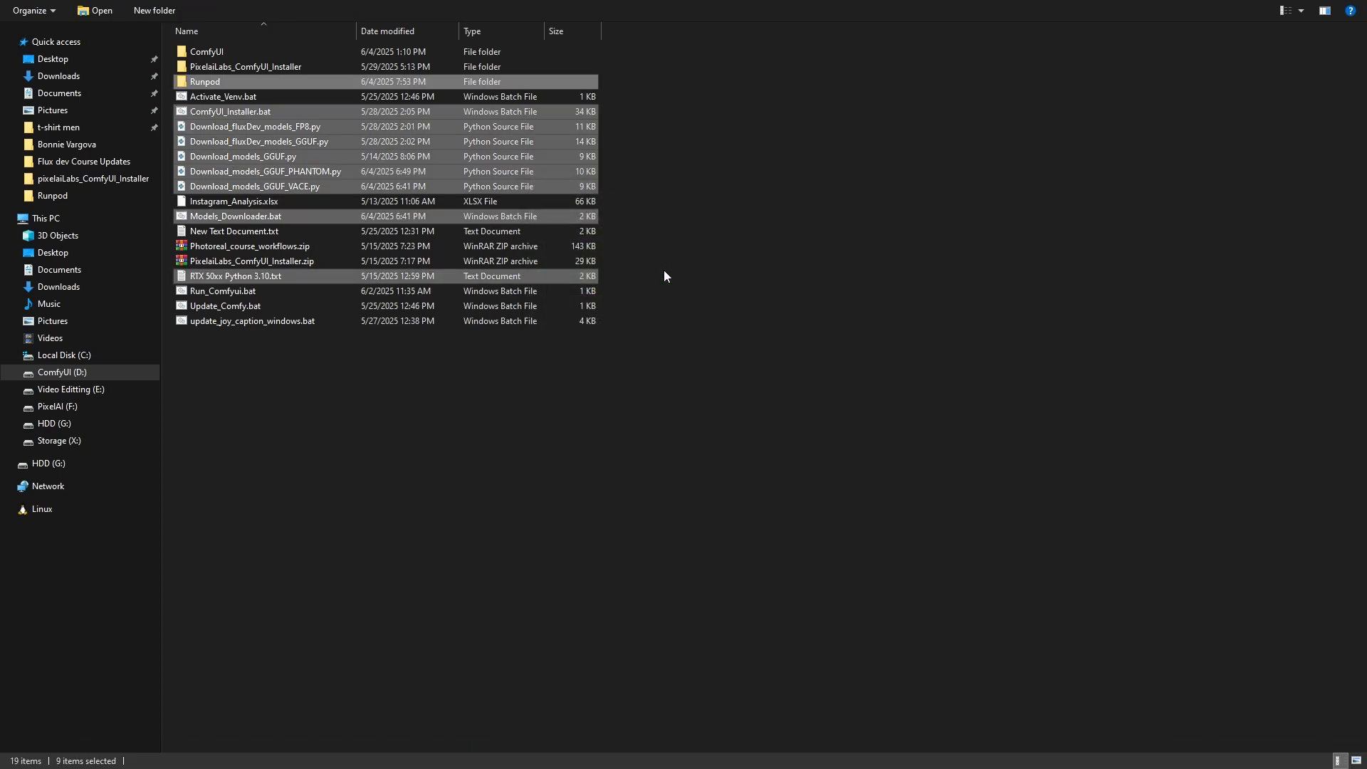
left_click(235, 216)
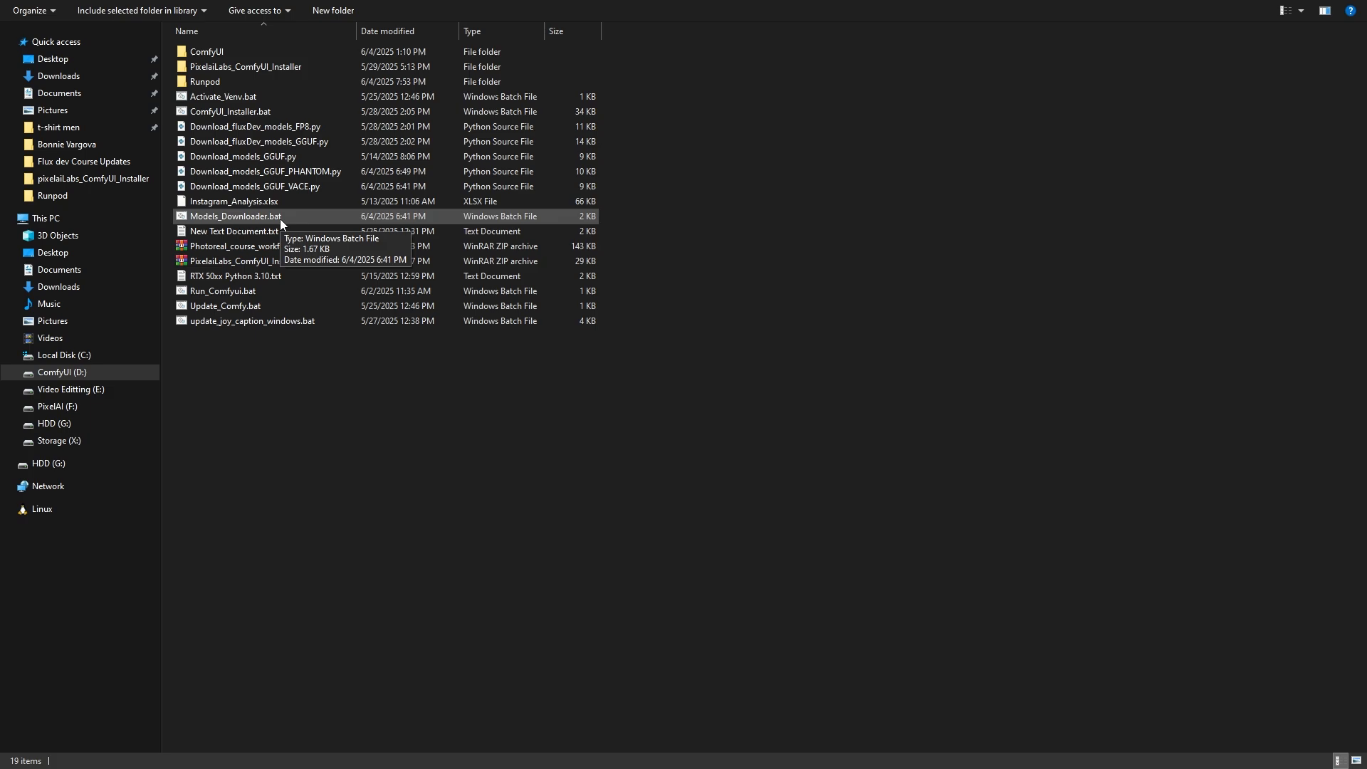
double_click(235, 216)
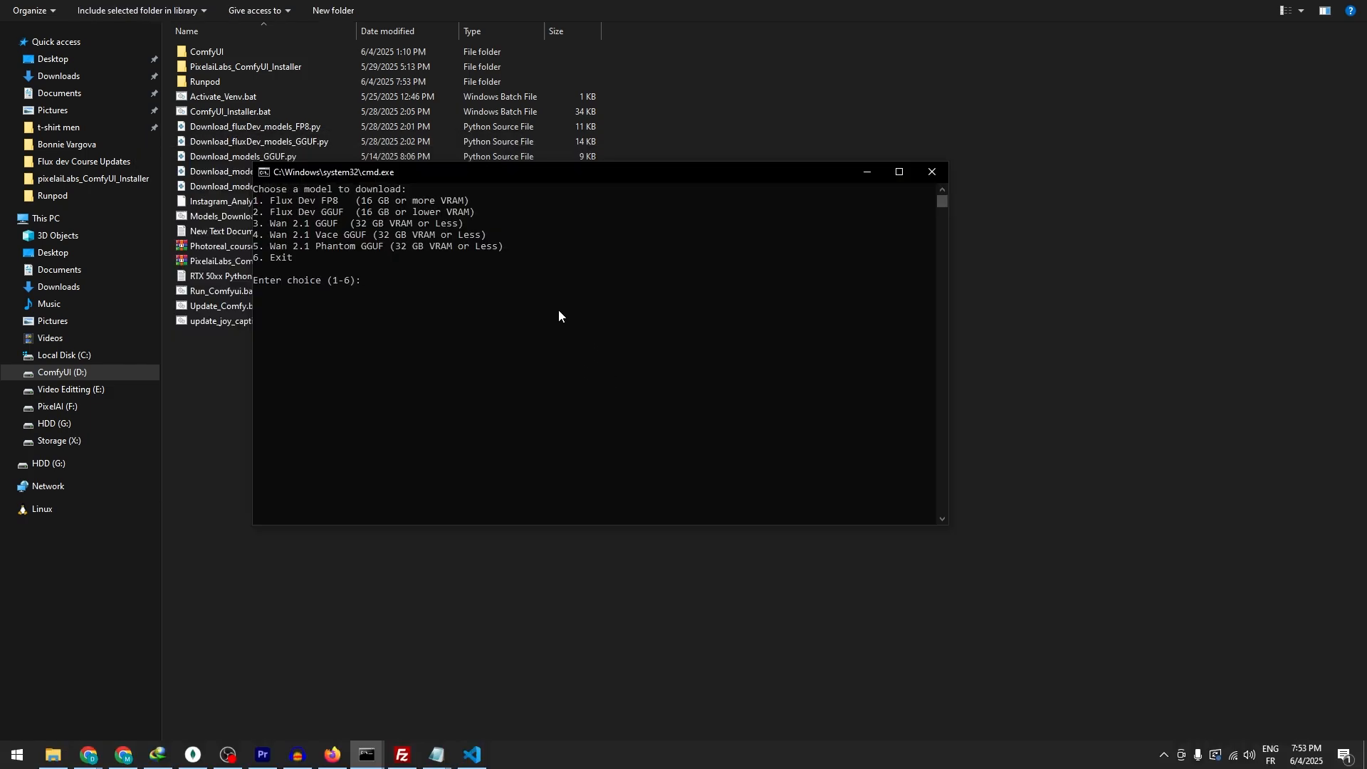
- Choose 5 Wan 2.1 Phantom GGUF, 3 for 24GB VRAM, then 1 for the Q6_K model
type("5")
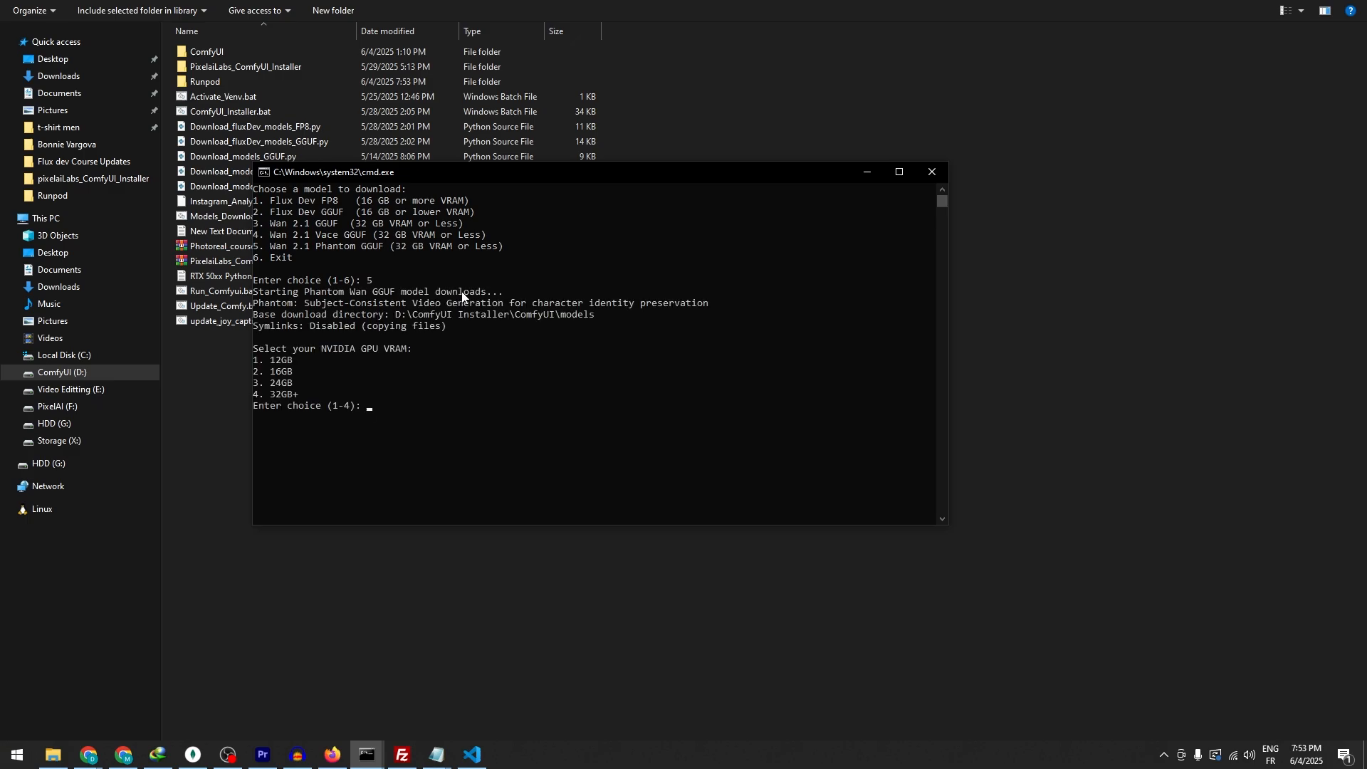
type("3")
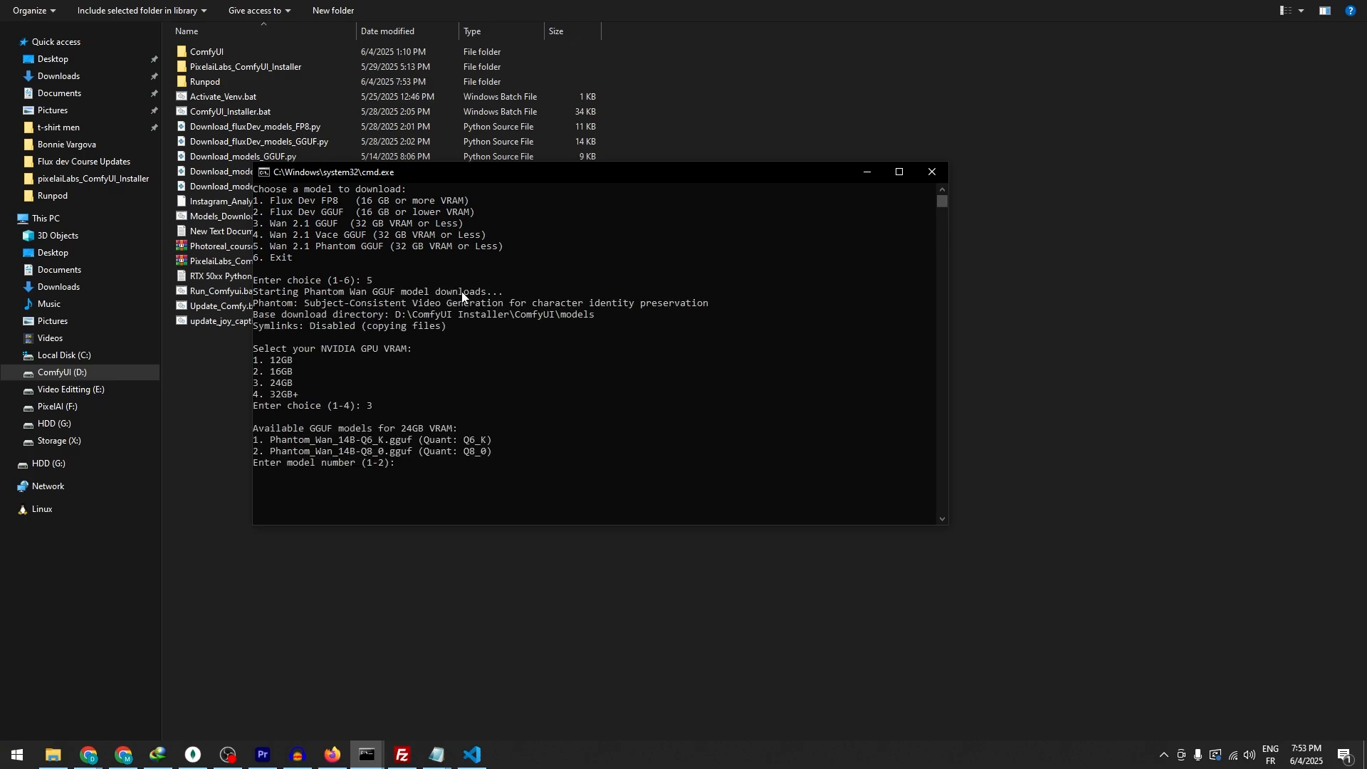
type("1")
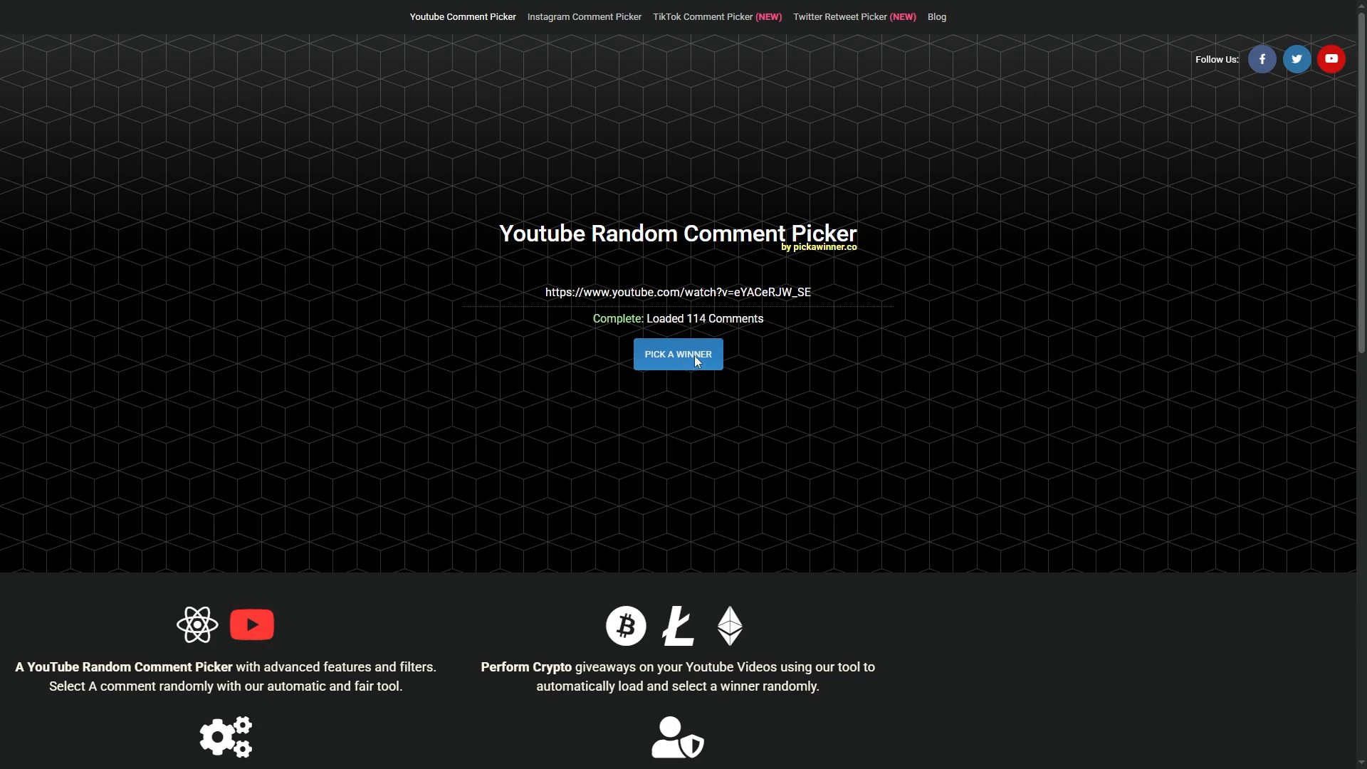
- Draw three successive random winners from the 114 YouTube comments, then start a fourth draw
left_click(676, 354)
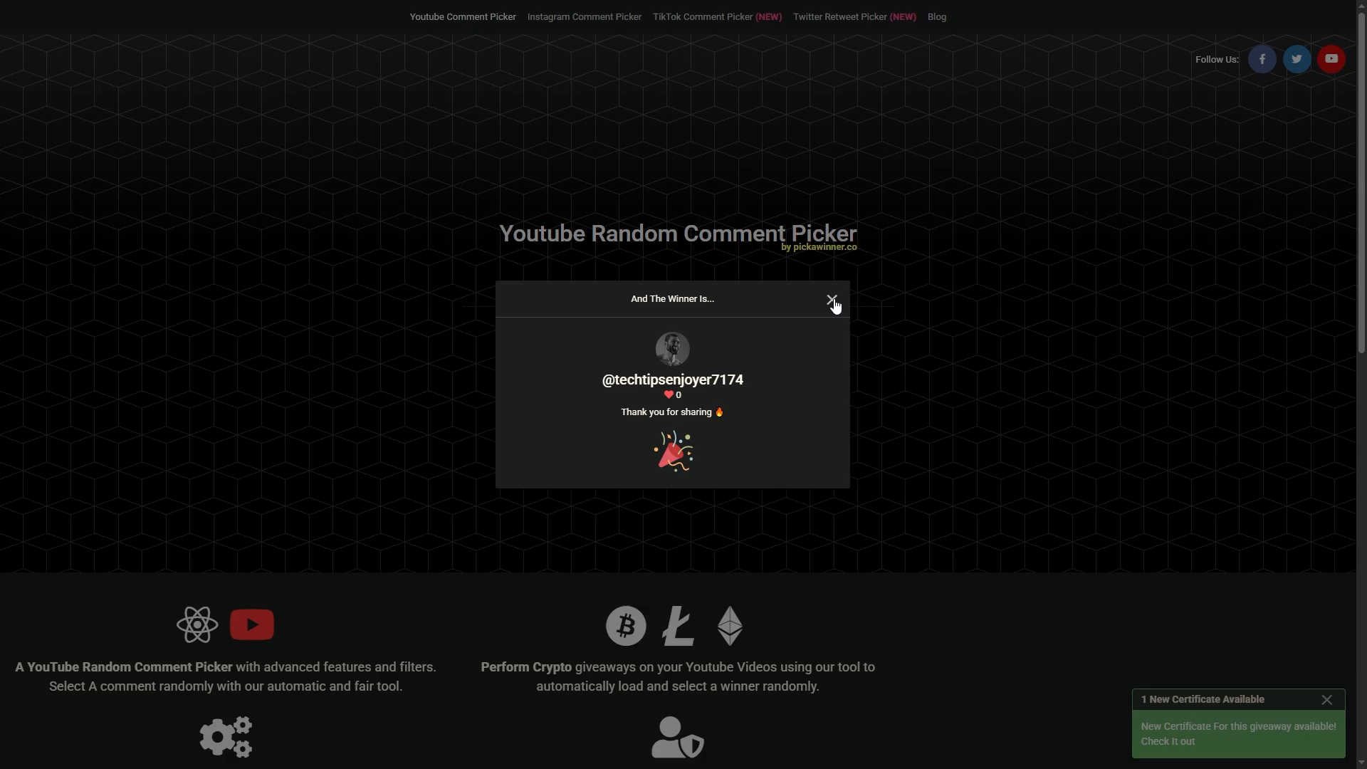
left_click(828, 299)
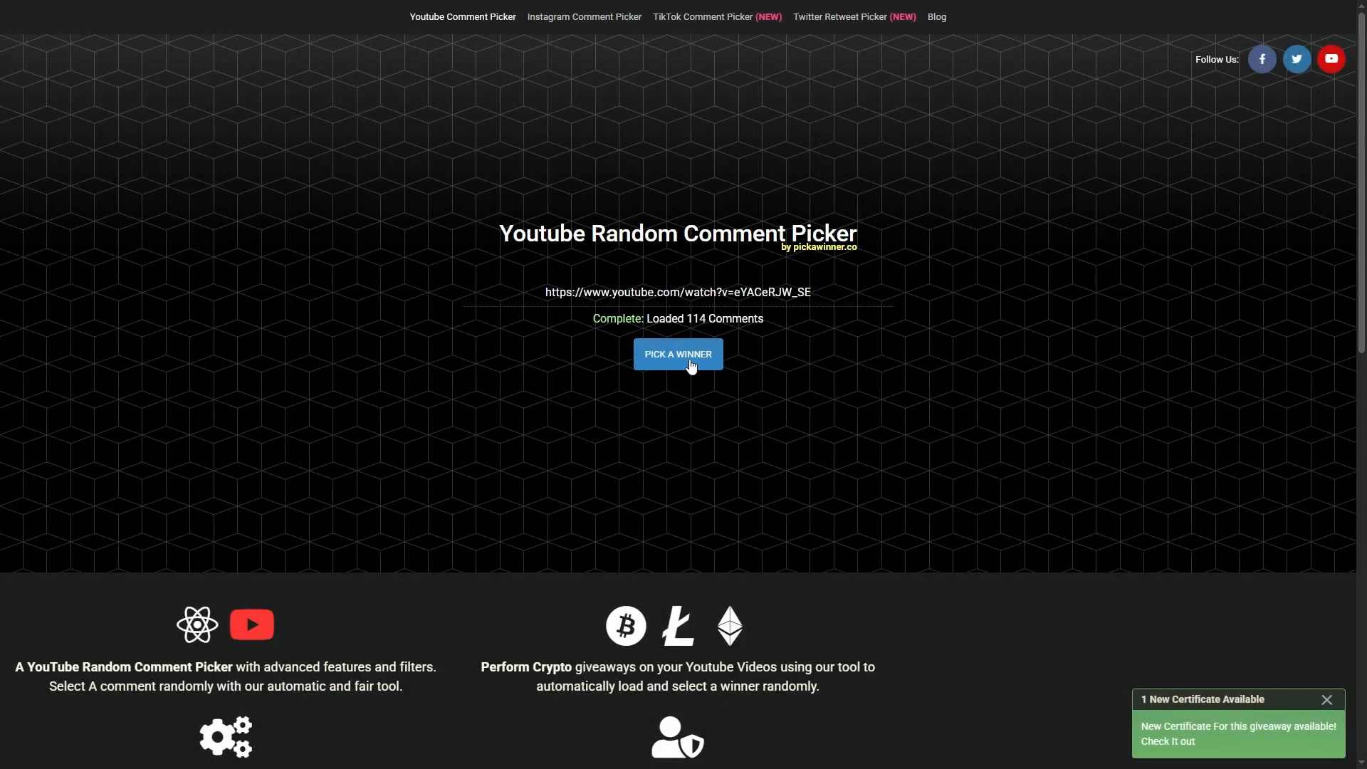
left_click(678, 355)
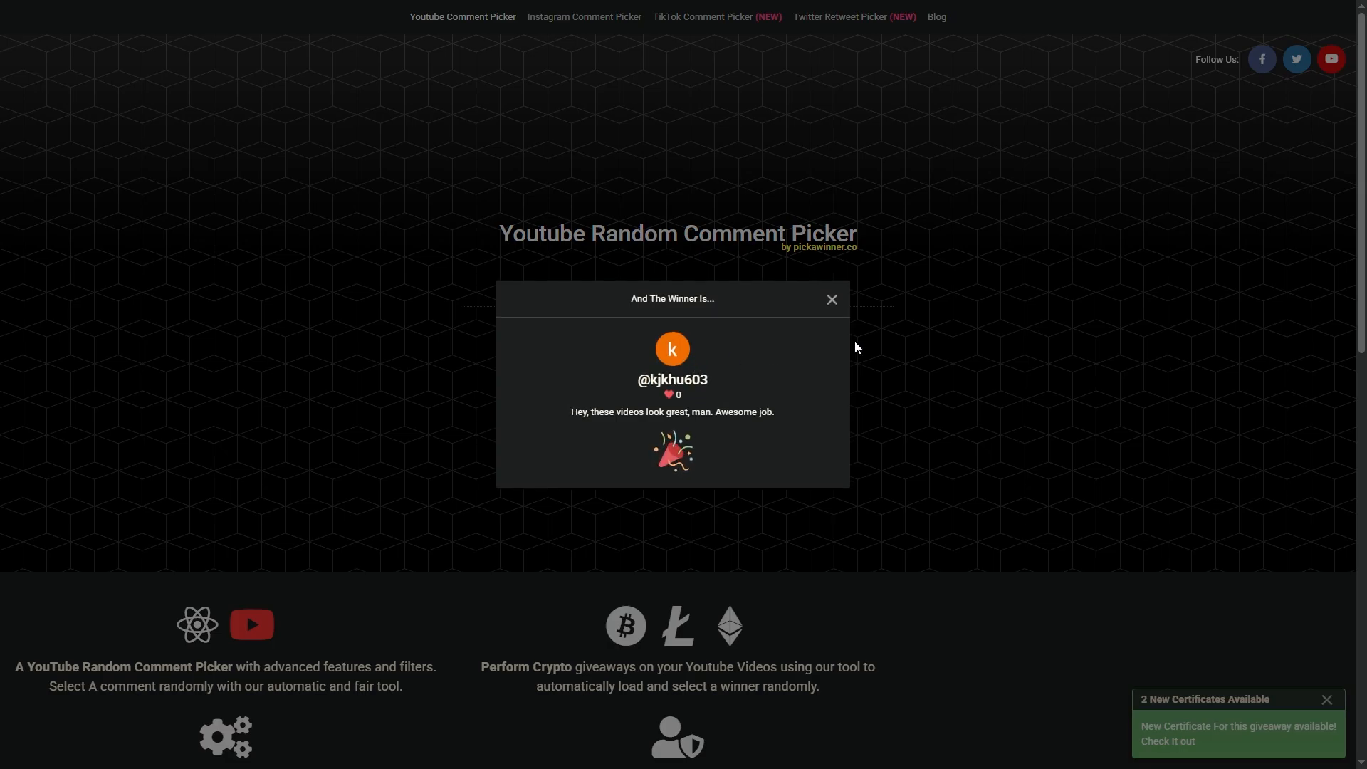
mouse_move(833, 324)
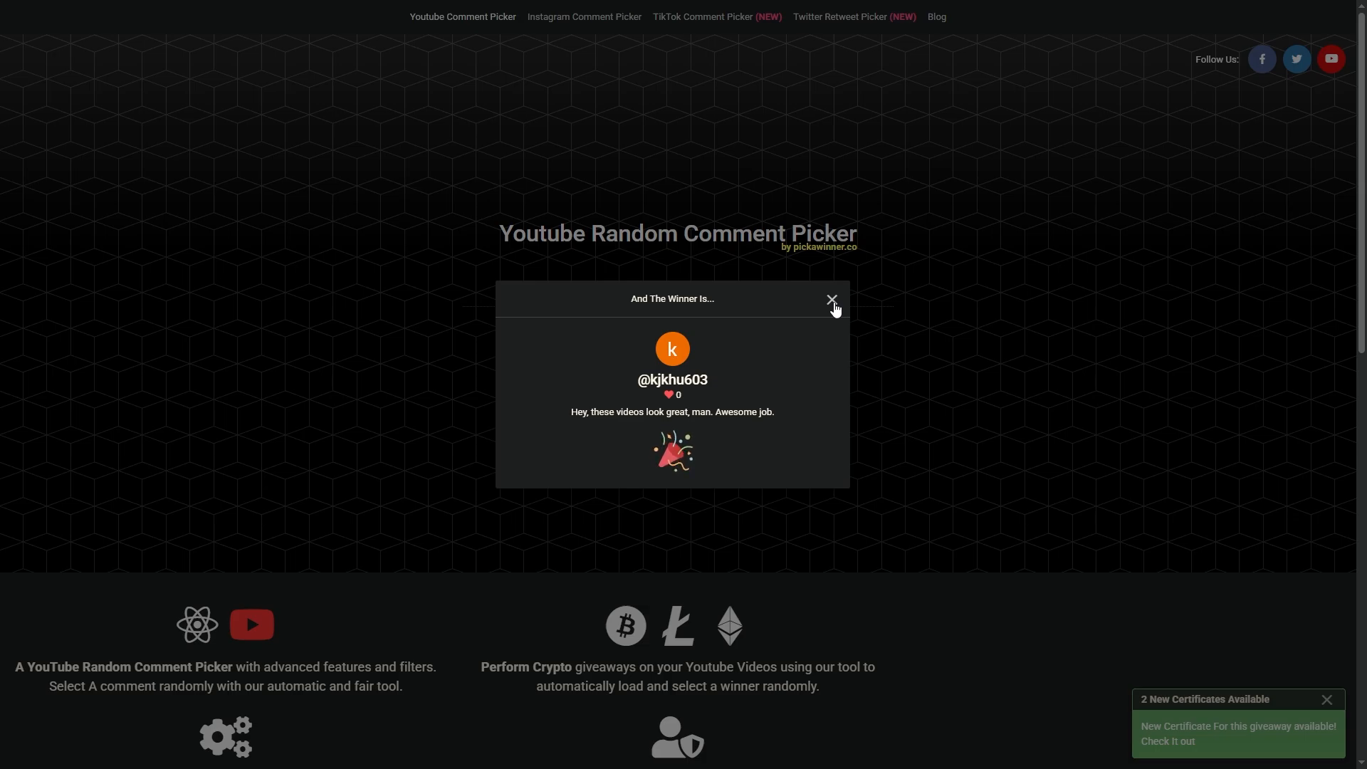
left_click(830, 299)
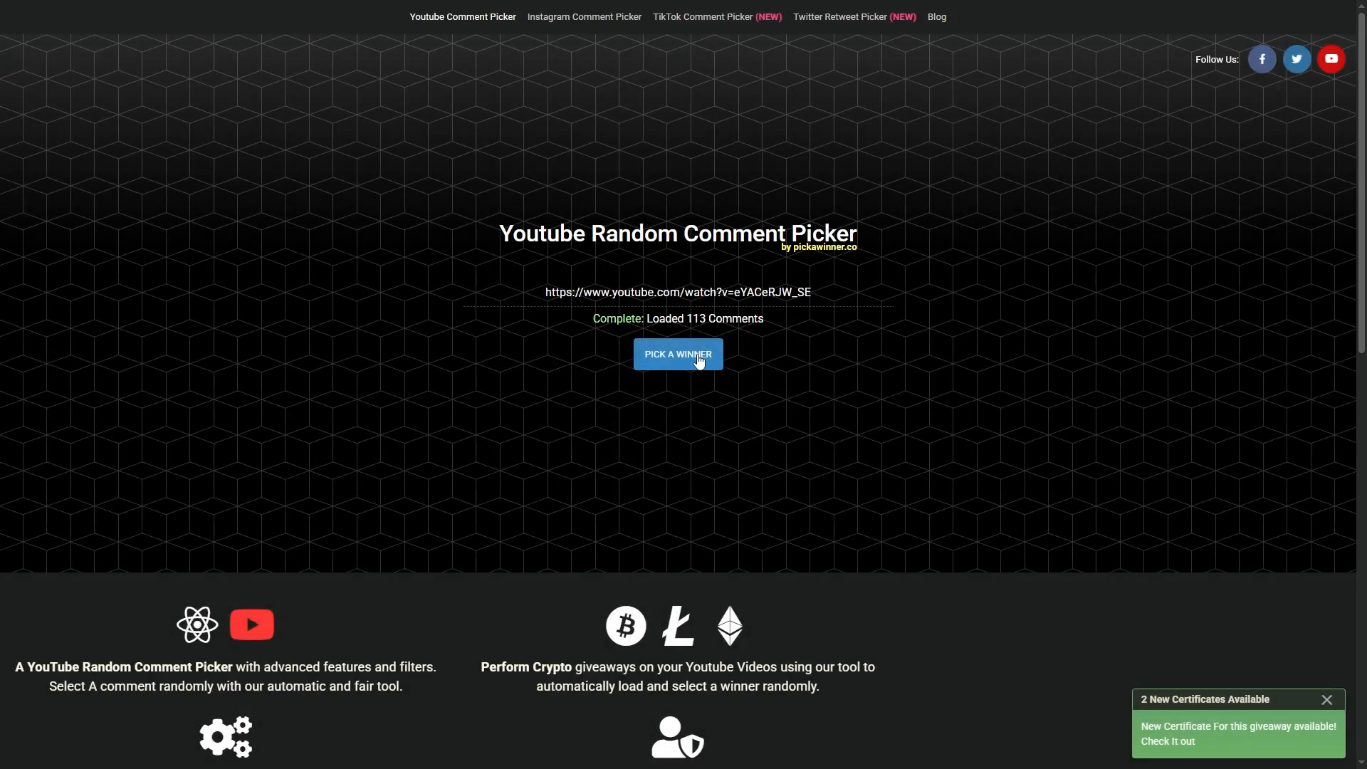
left_click(678, 355)
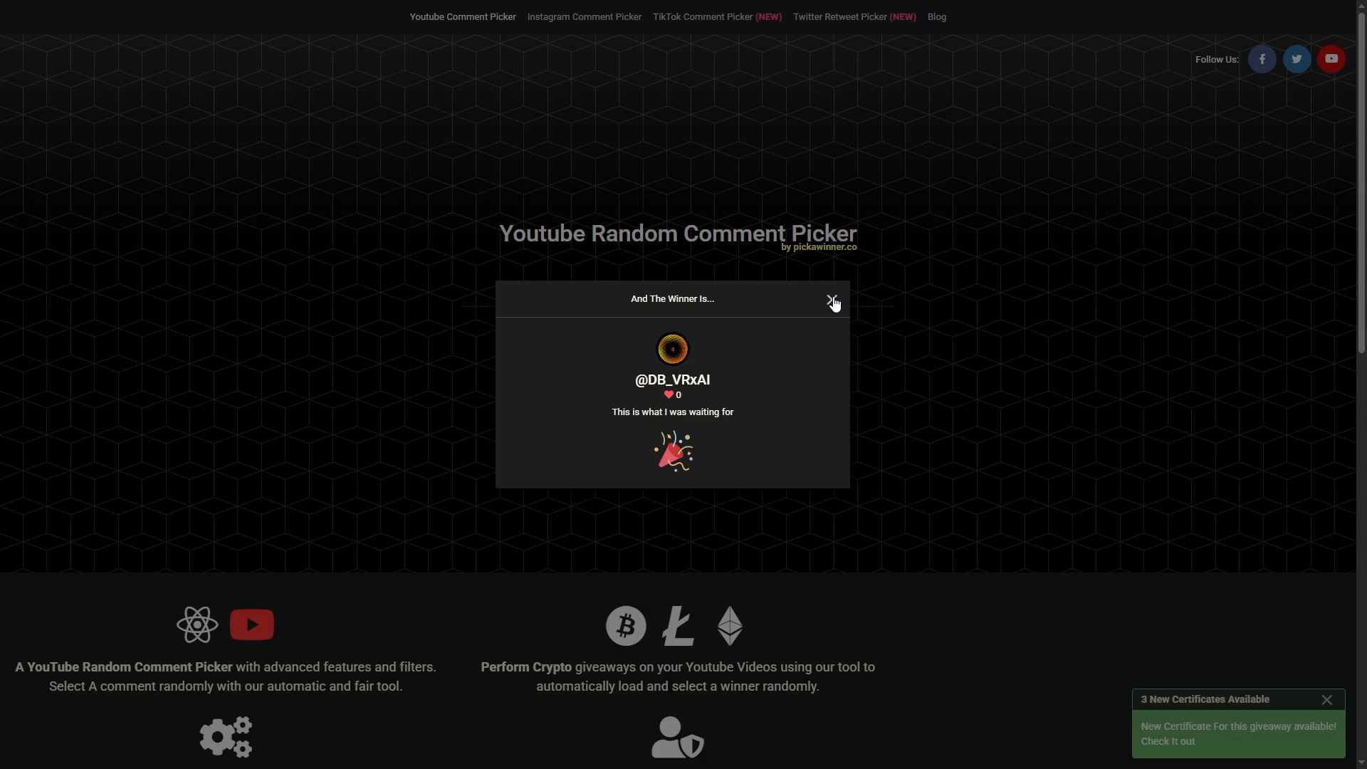
left_click(831, 299)
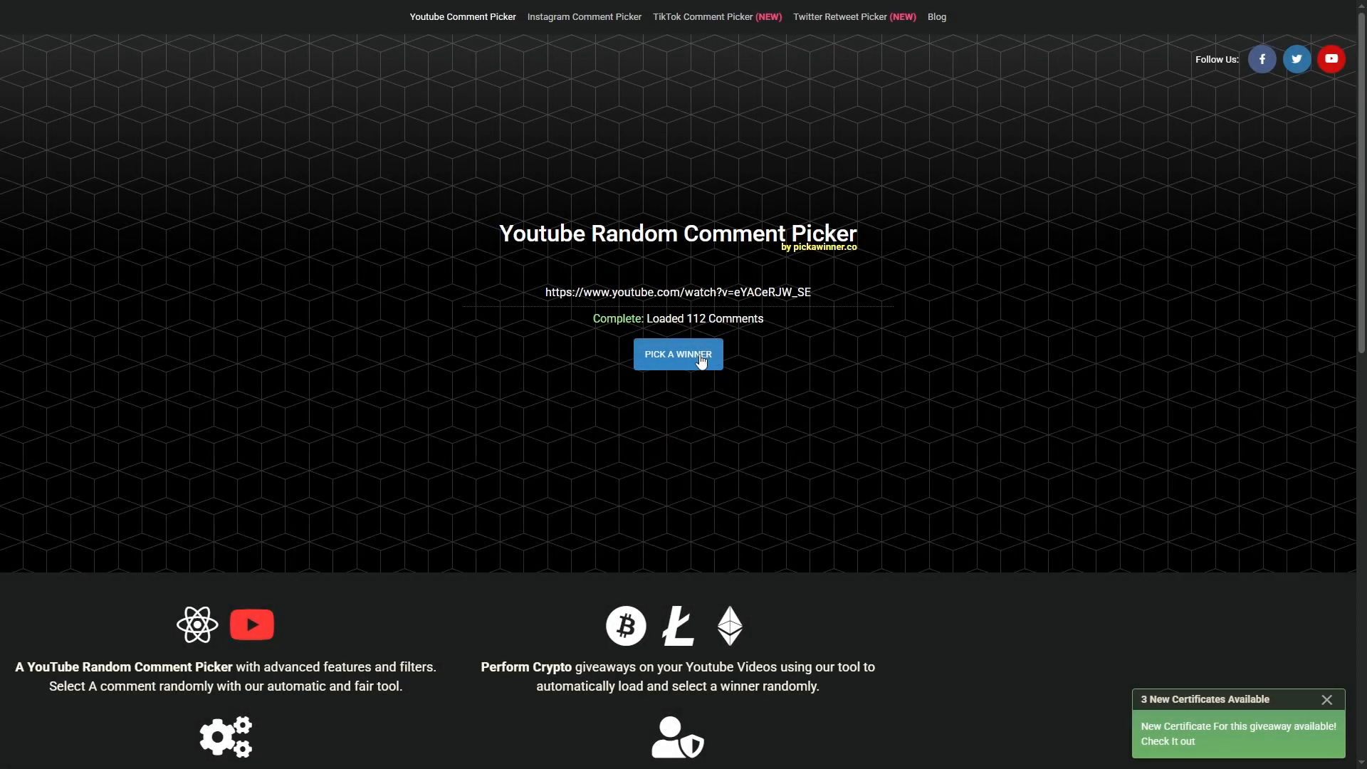
left_click(678, 355)
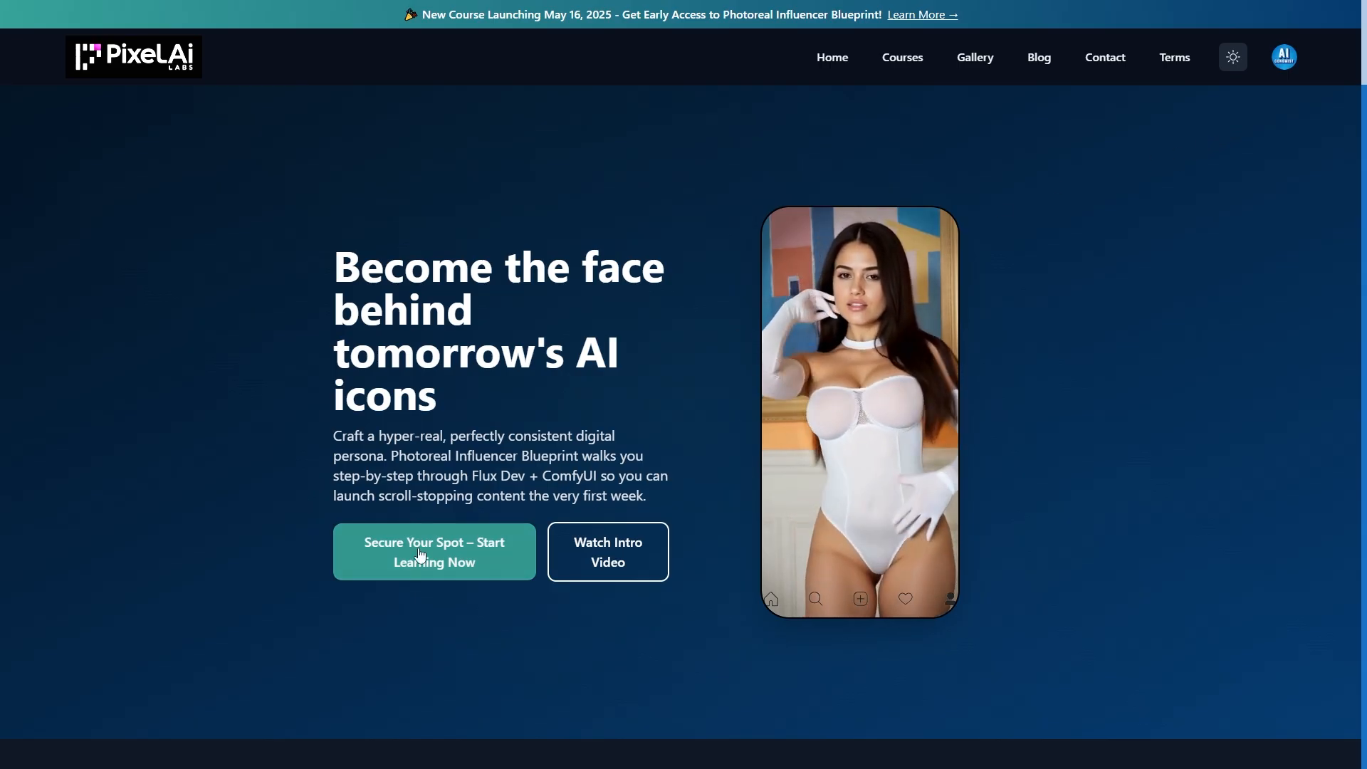
- Start the Photoreal Influencer Blueprint course at lesson 1 and review its Discord invite and updates
left_click(433, 551)
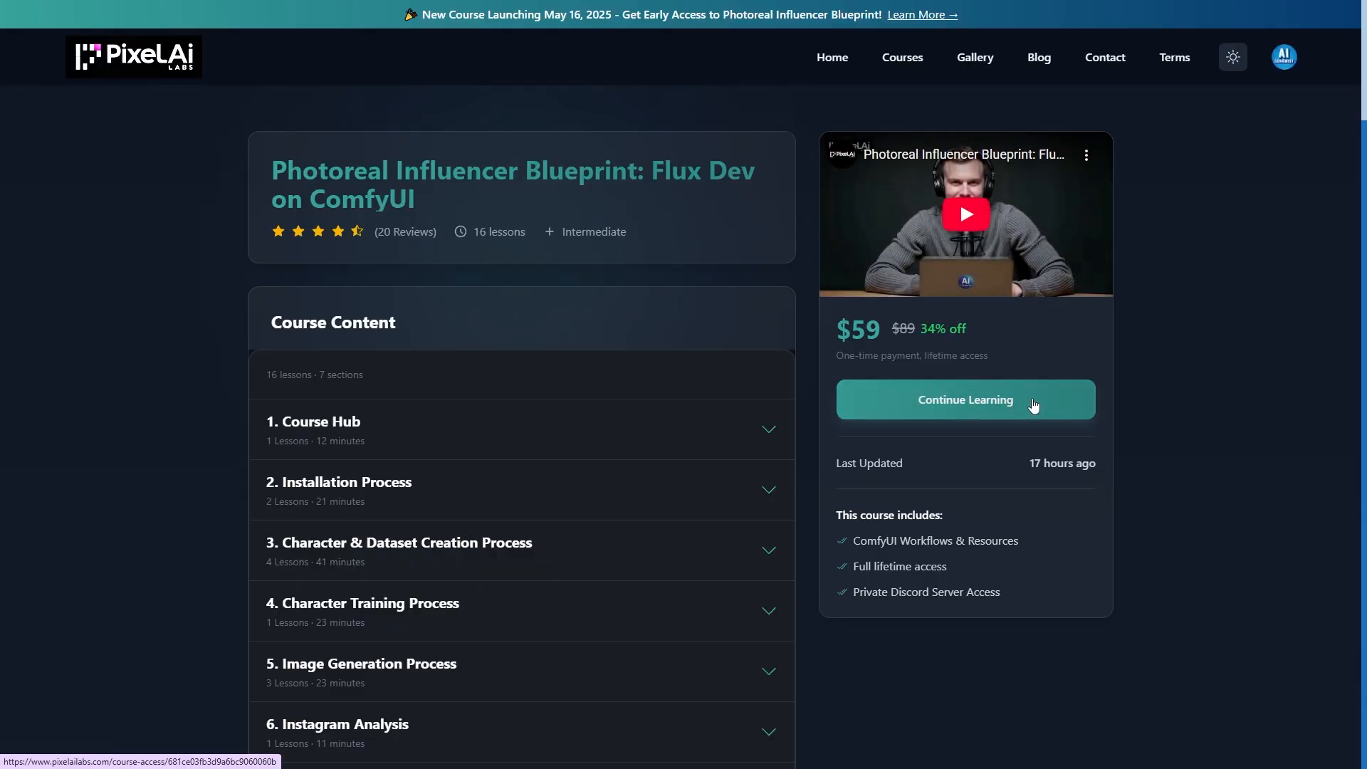
left_click(964, 399)
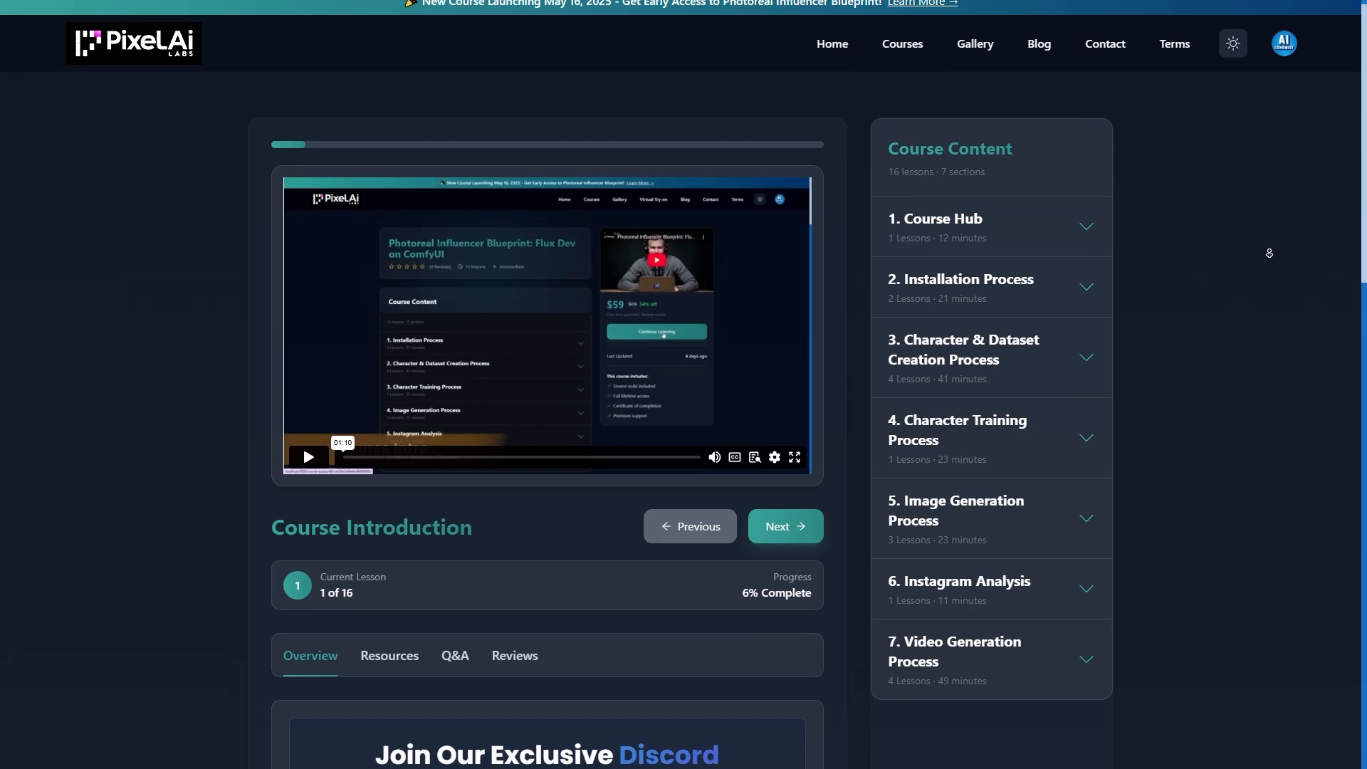
scroll("down", 3)
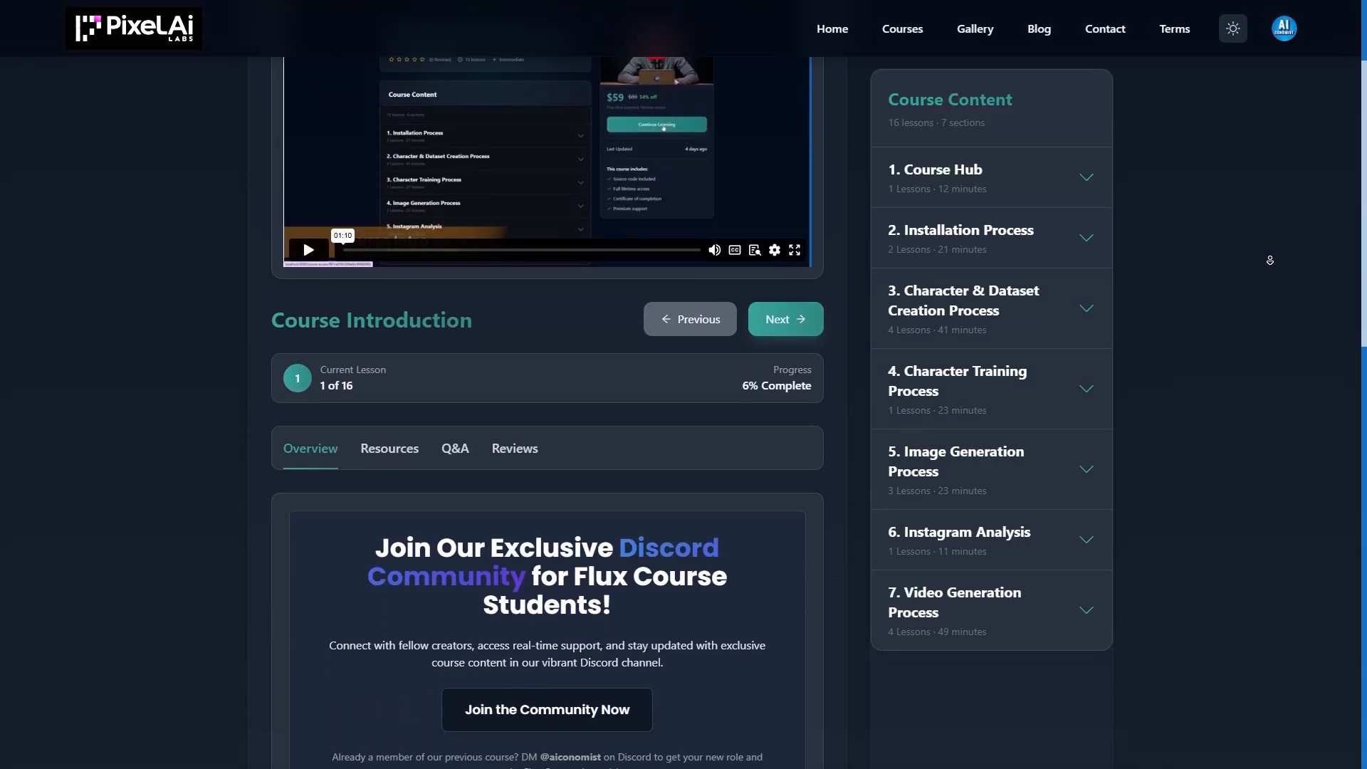
scroll("down", 3)
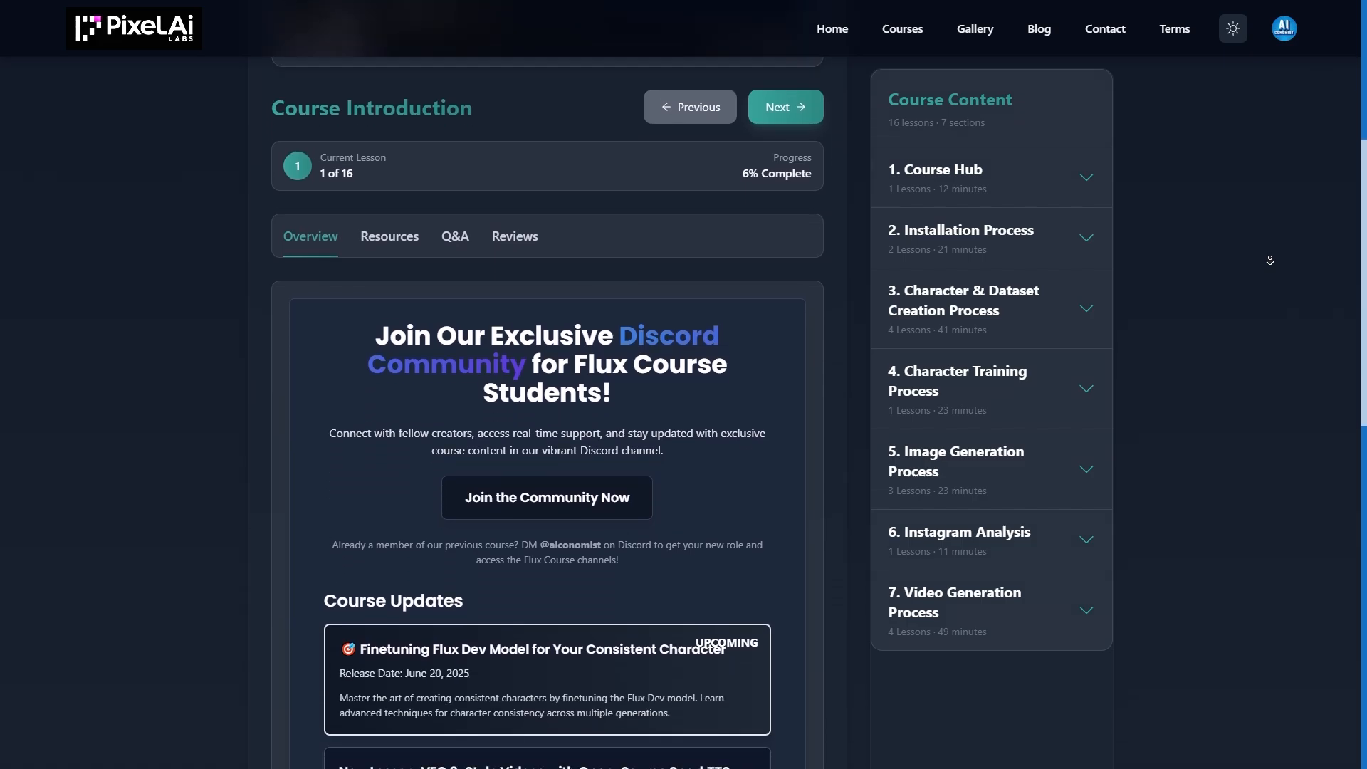
scroll("down", 3)
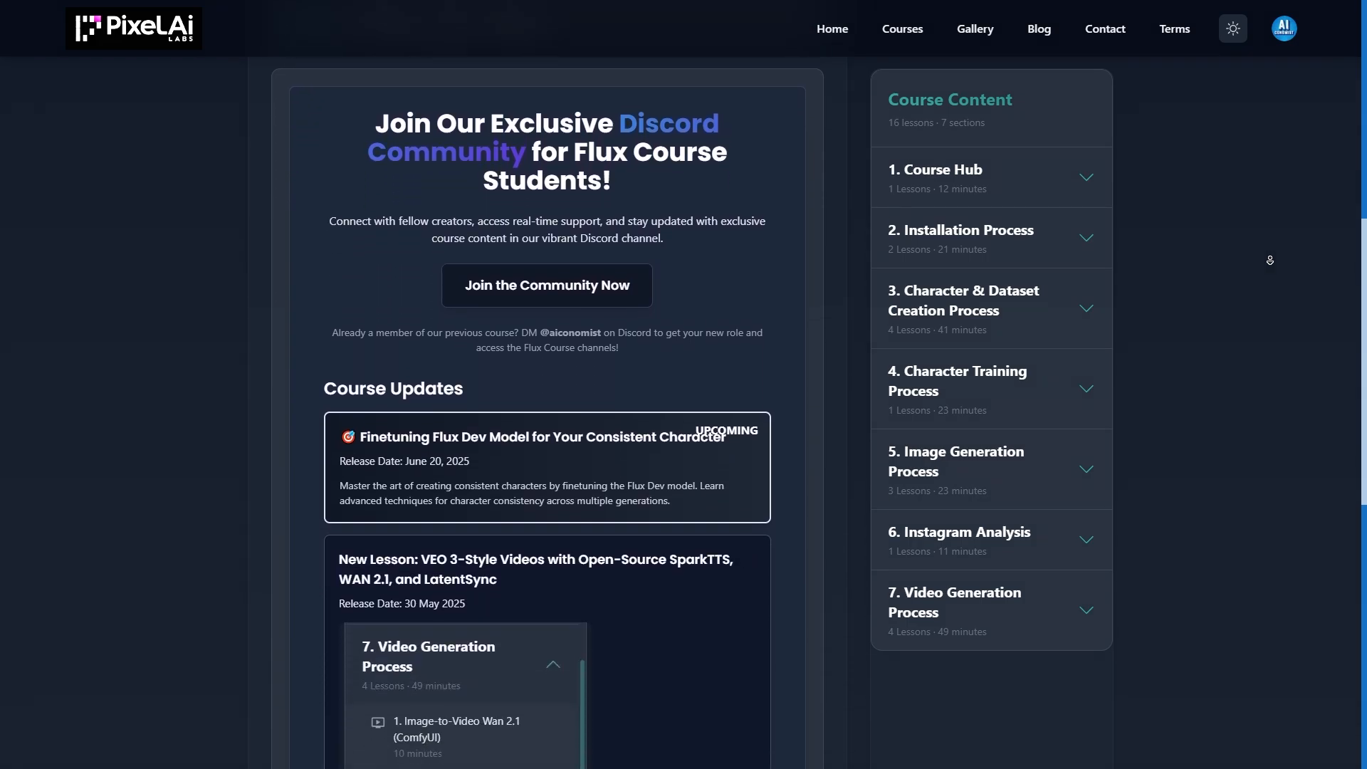